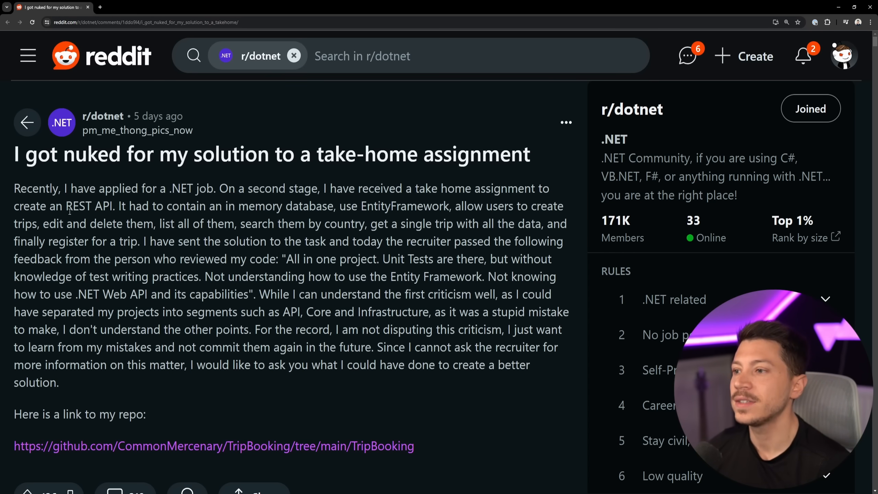
pyautogui.moveTo(79, 380)
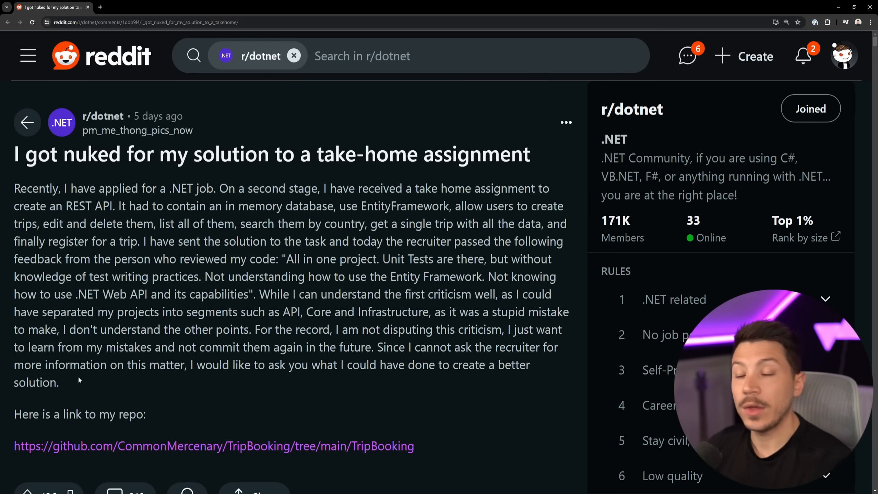
pyautogui.moveTo(124, 451)
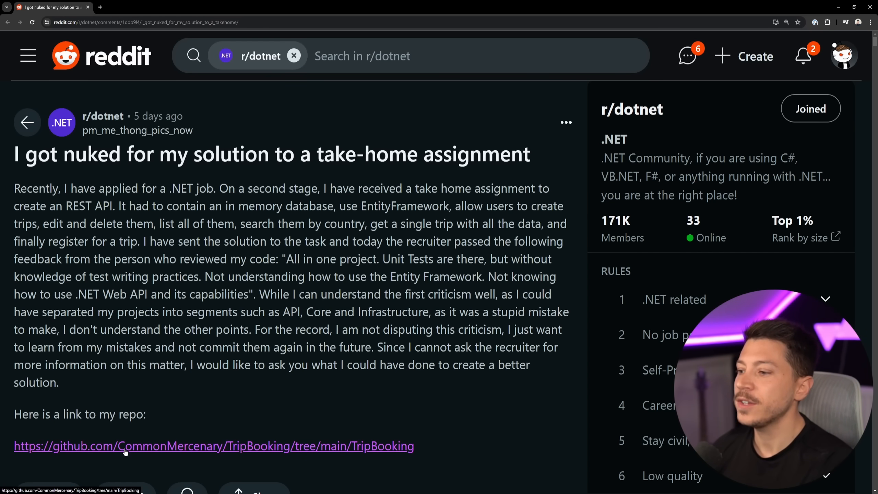
pyautogui.moveTo(349, 415)
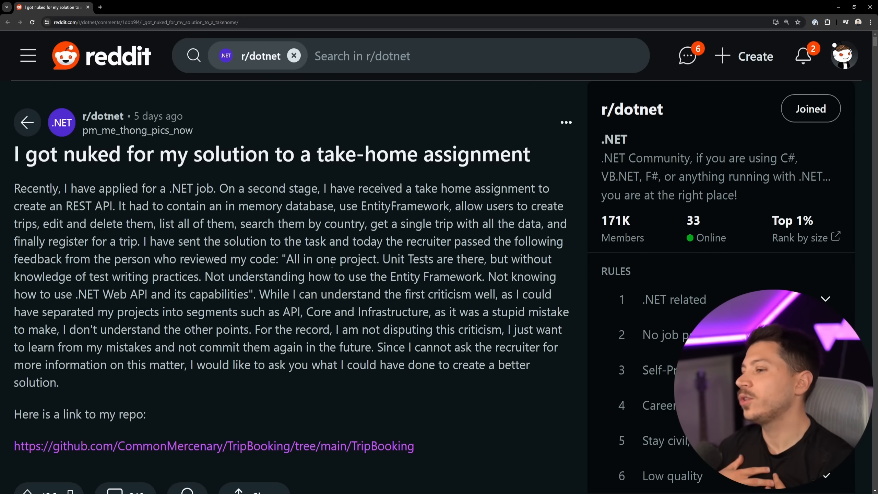
# Glance at the run configurations dropdown while scrolling around the open test file.
pyautogui.scroll(-3)
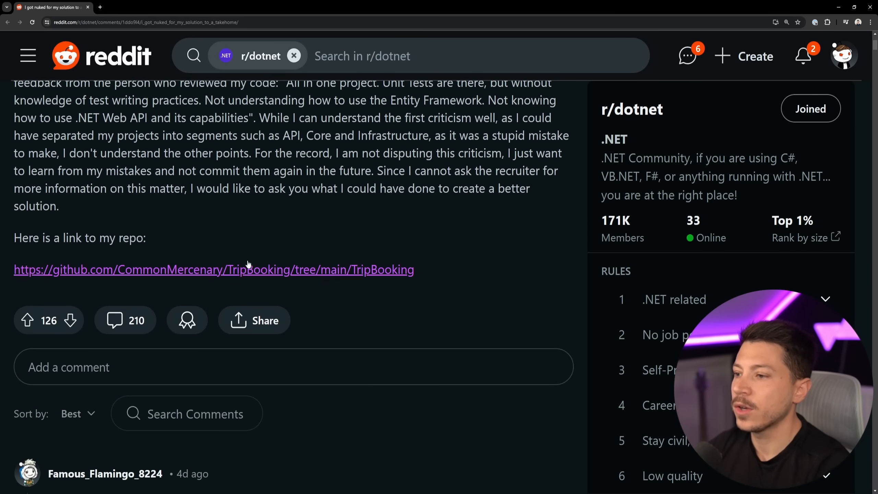
pyautogui.moveTo(247, 265)
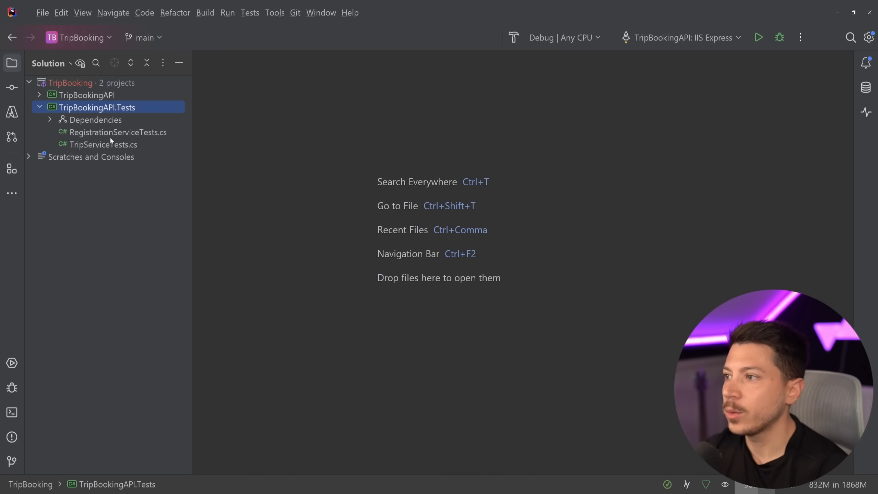
pyautogui.moveTo(94, 324)
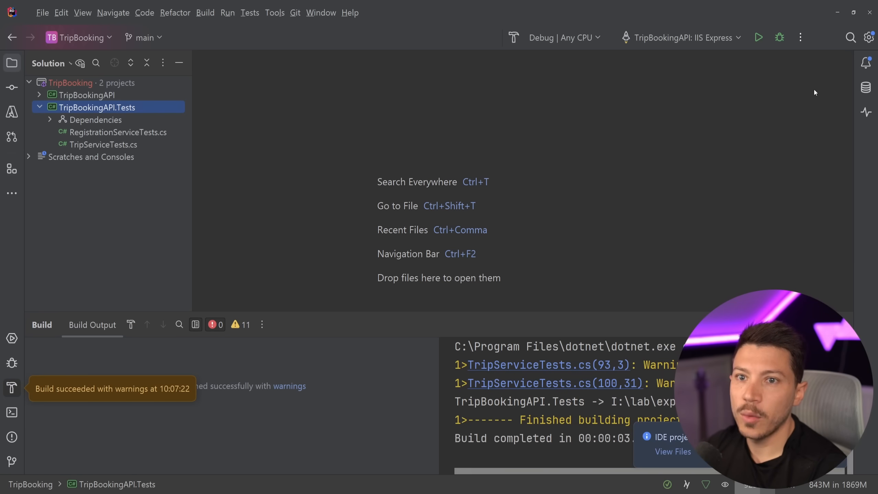
pyautogui.click(681, 37)
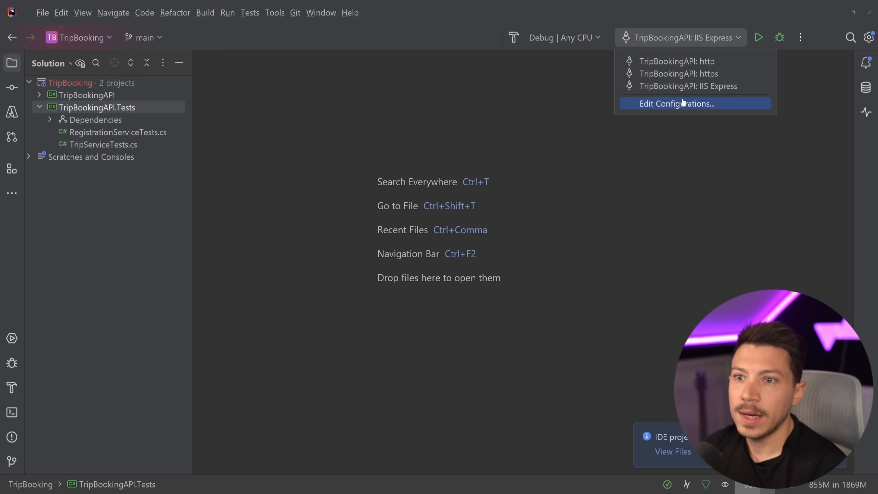
pyautogui.click(676, 61)
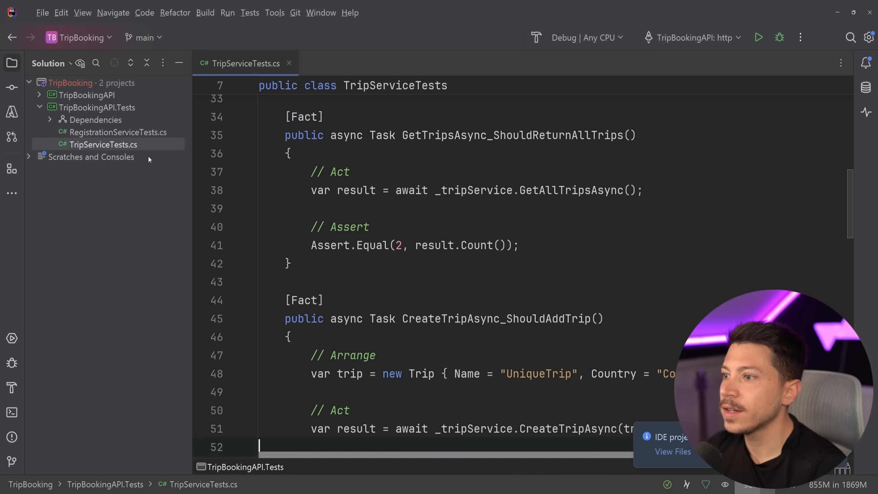
pyautogui.scroll(3)
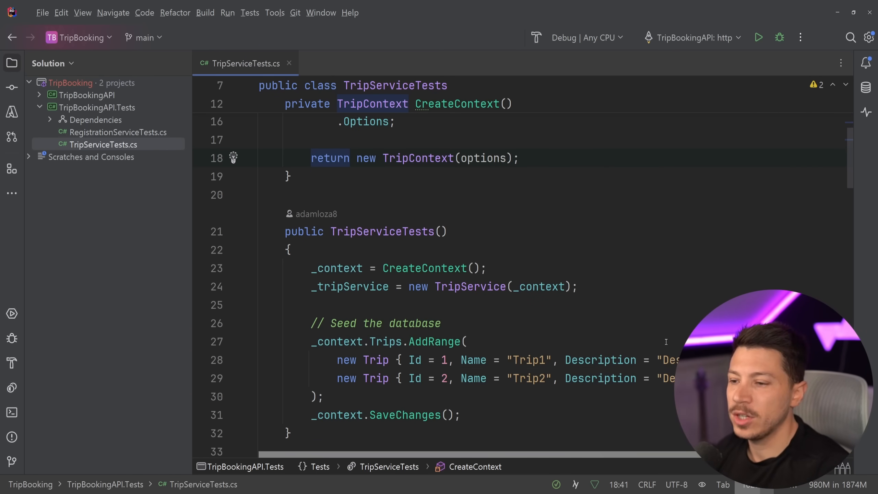
pyautogui.scroll(-3)
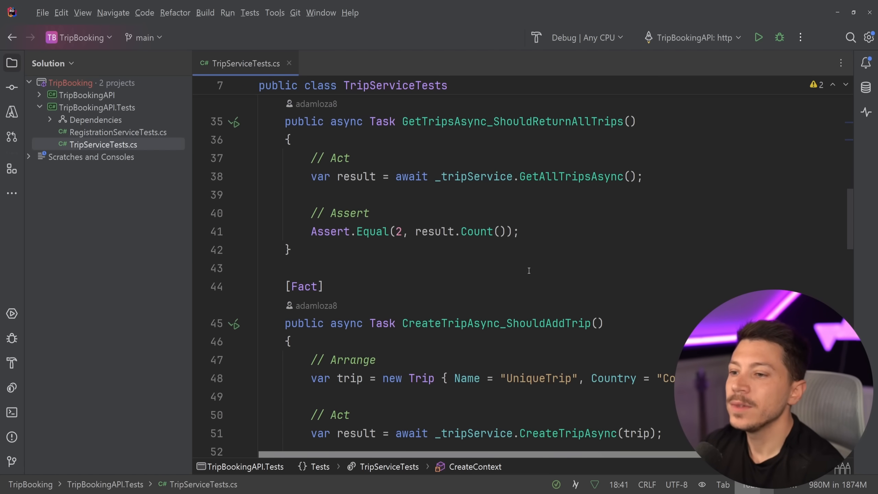
pyautogui.scroll(3)
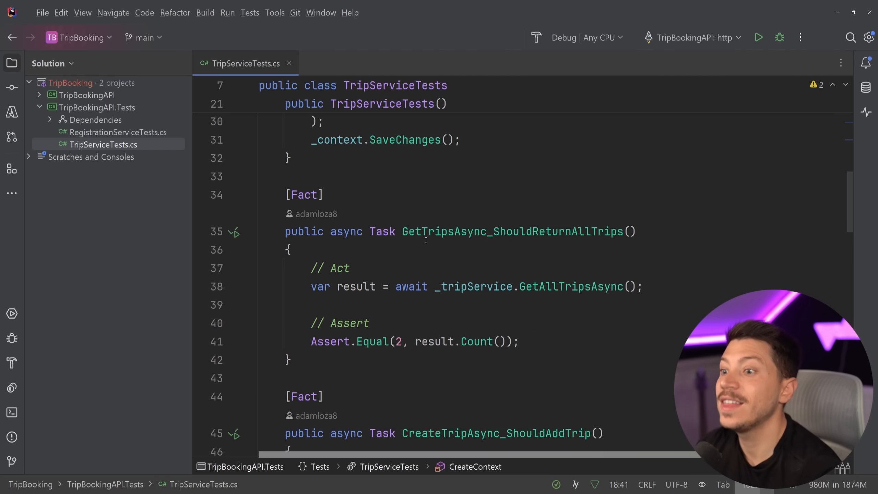
pyautogui.scroll(3)
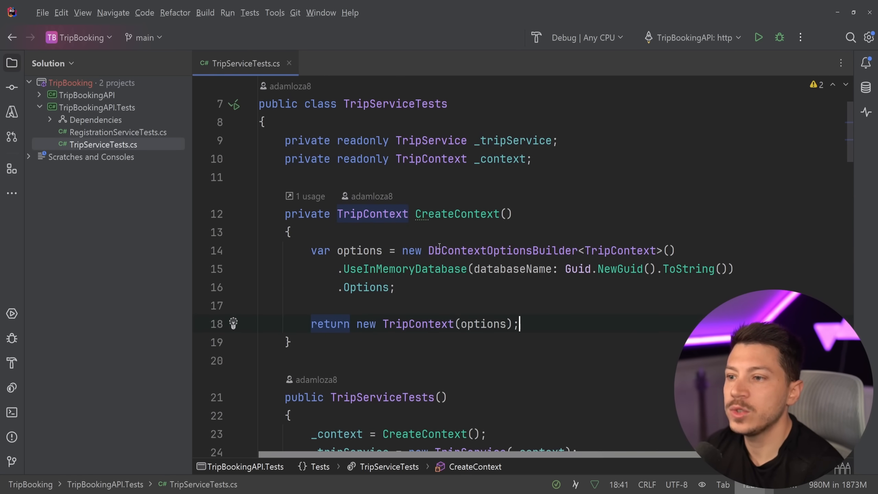
# Bring up RegistrationServiceTests.cs and highlight the GetTripsAsync_ShouldReturnAllTrips test name.
pyautogui.click(98, 107)
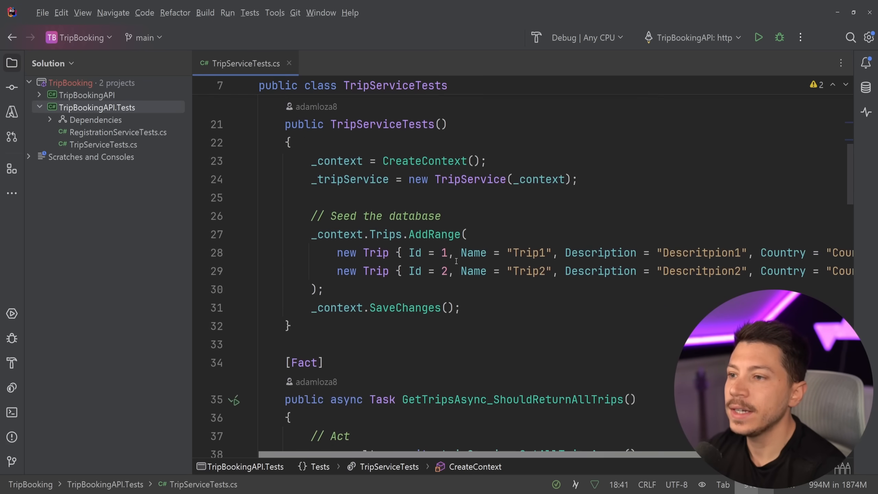
pyautogui.scroll(-3)
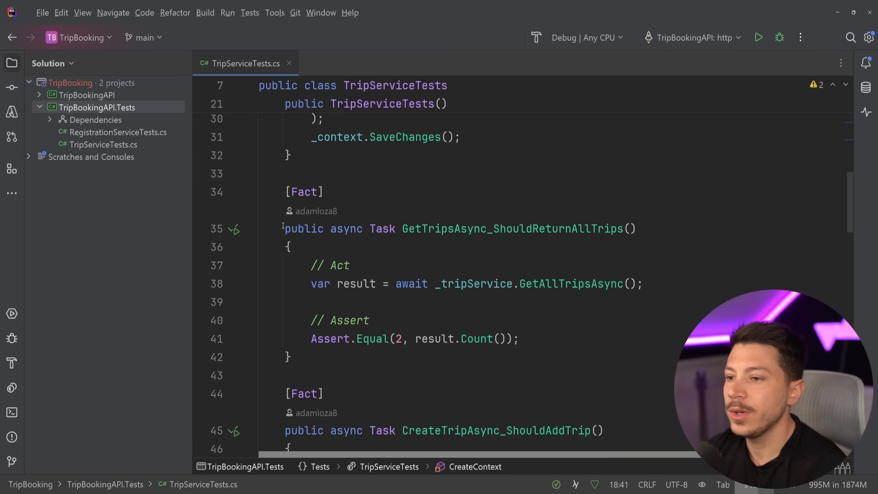
pyautogui.scroll(-3)
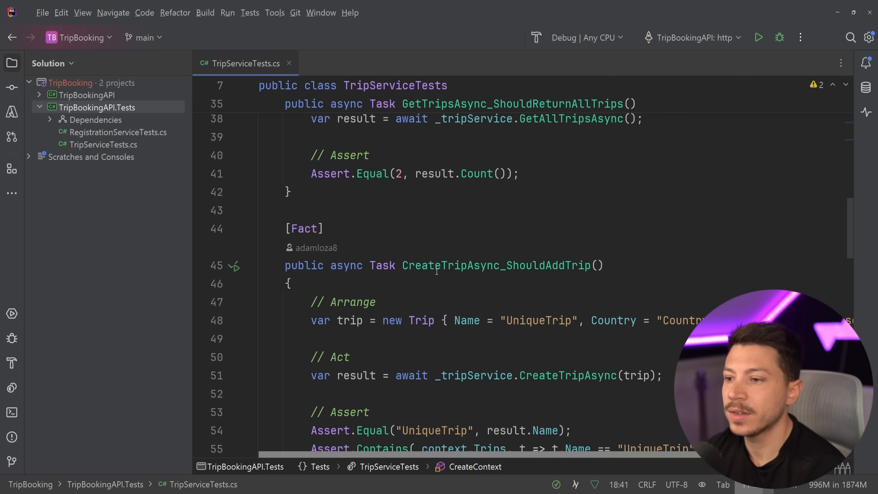
pyautogui.scroll(3)
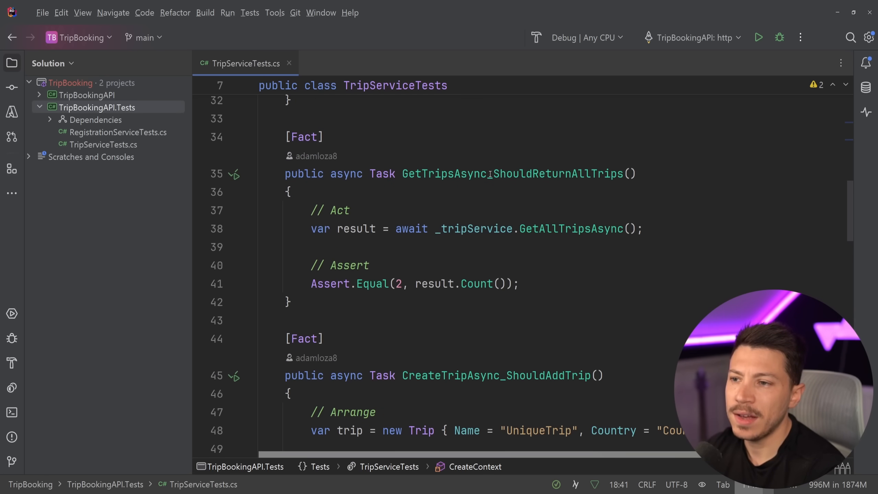
pyautogui.doubleClick(510, 174)
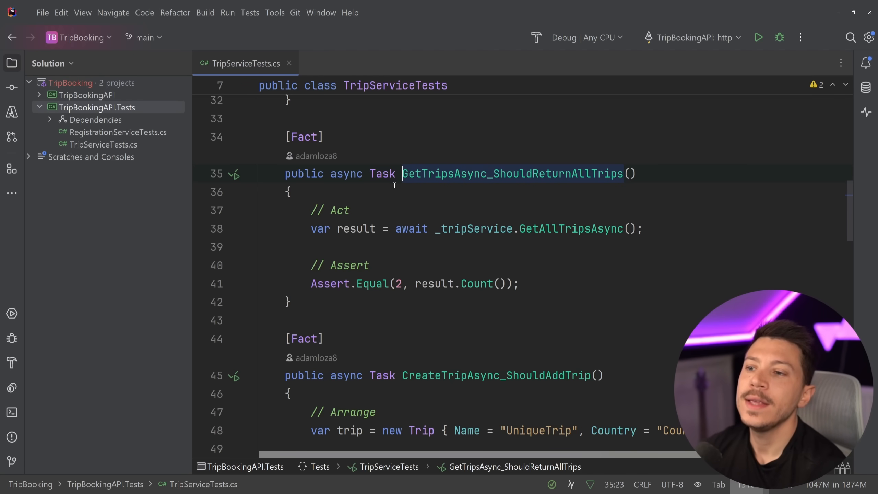
pyautogui.doubleClick(445, 174)
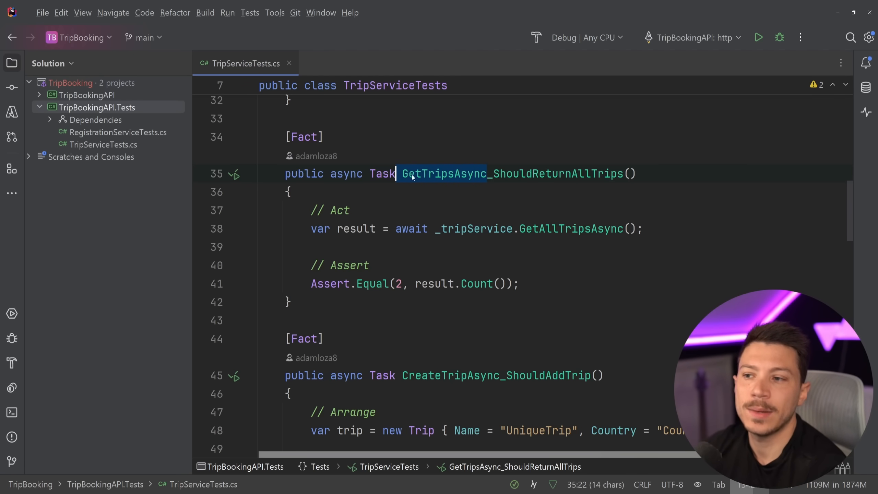
pyautogui.scroll(-3)
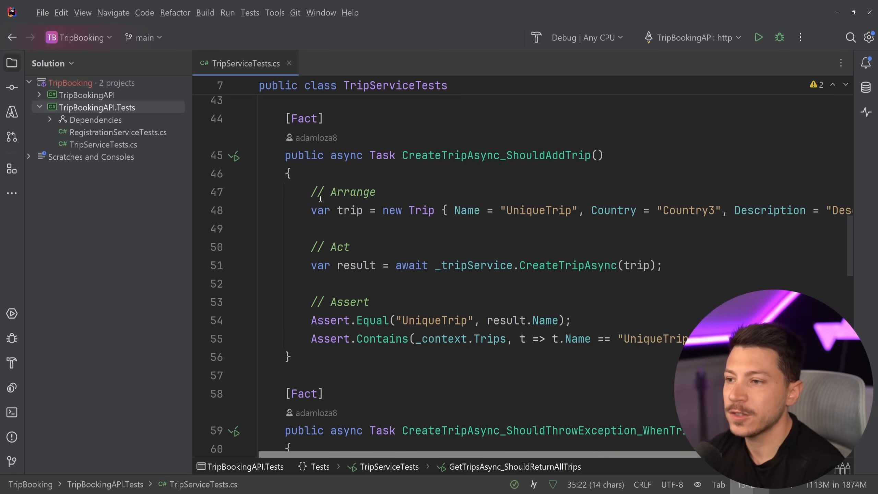
# Examine the Contains assertion on Trips and read through the remaining tests' arrange, act and assert blocks.
pyautogui.click(289, 357)
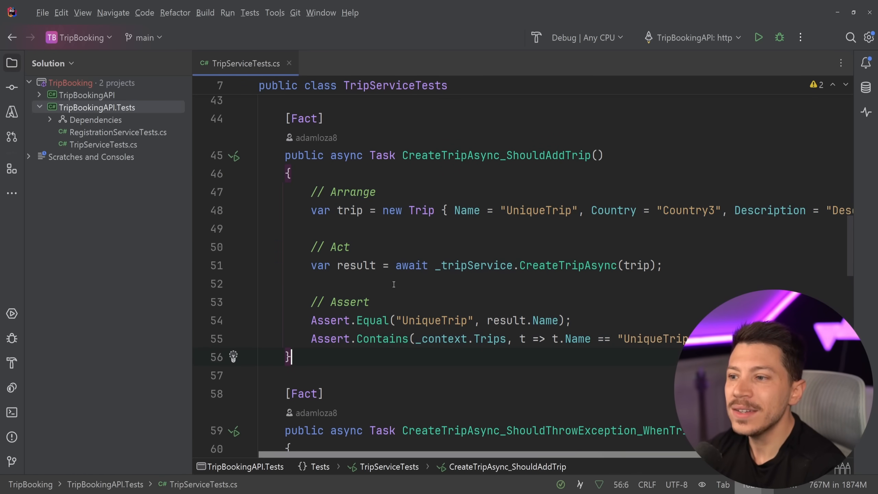
pyautogui.click(624, 338)
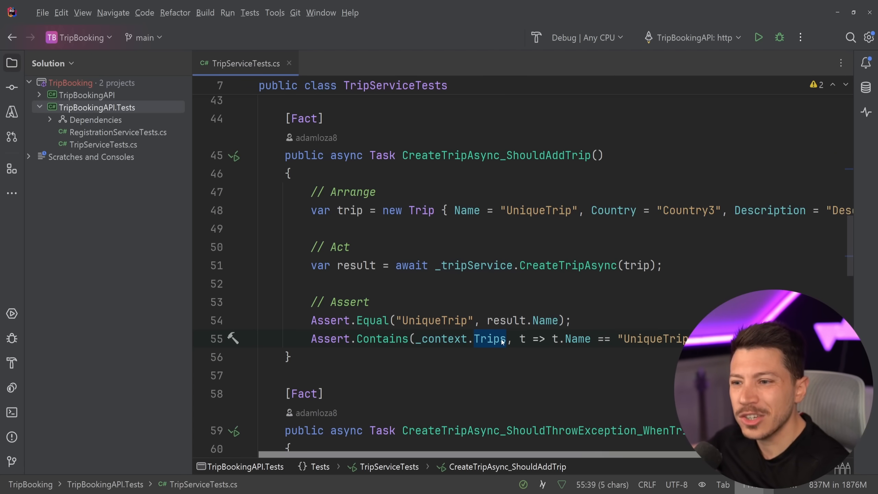
pyautogui.moveTo(587, 308)
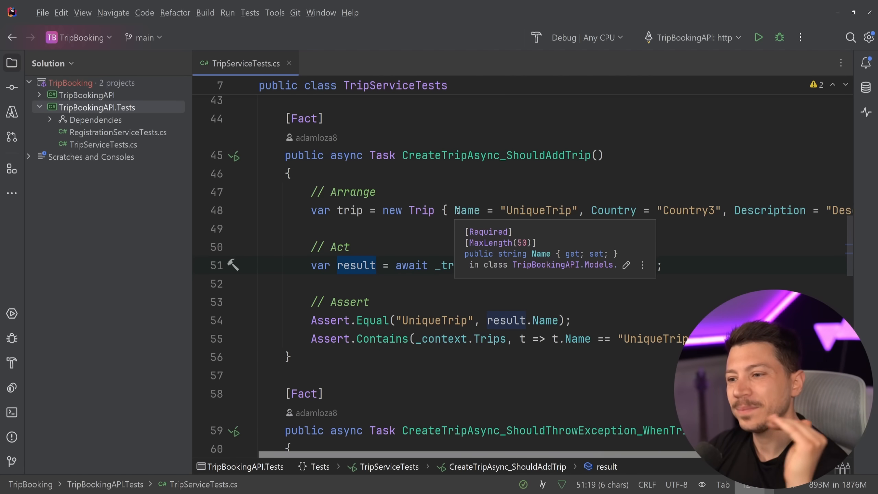
pyautogui.scroll(-3)
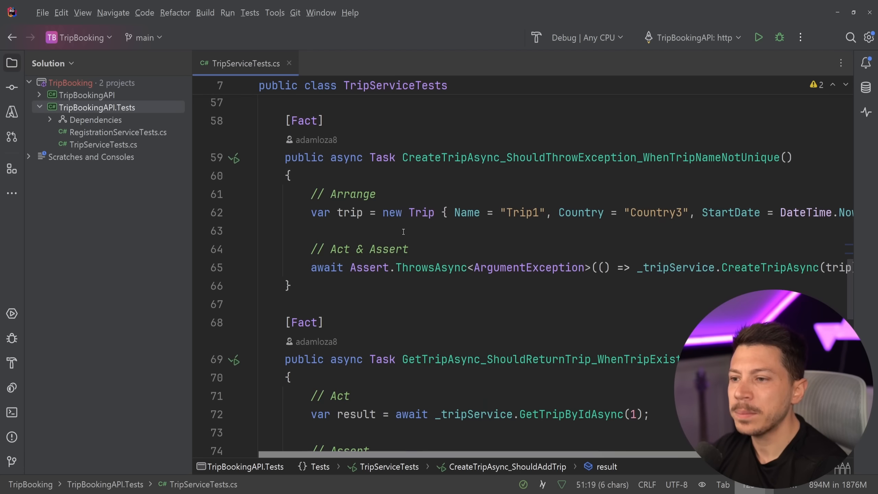
pyautogui.scroll(3)
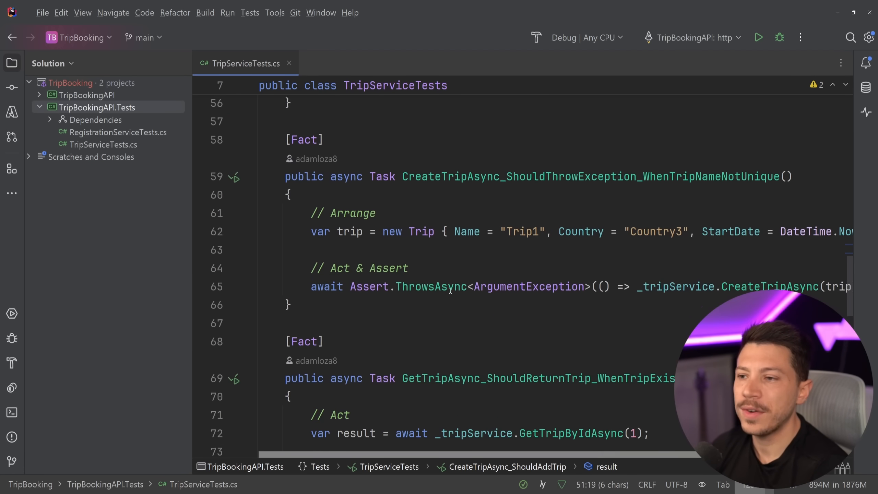
pyautogui.scroll(-3)
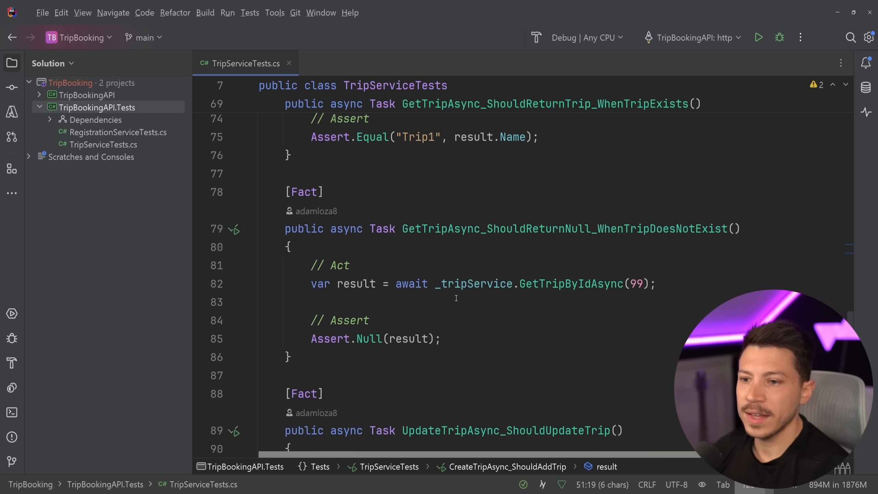
pyautogui.scroll(-3)
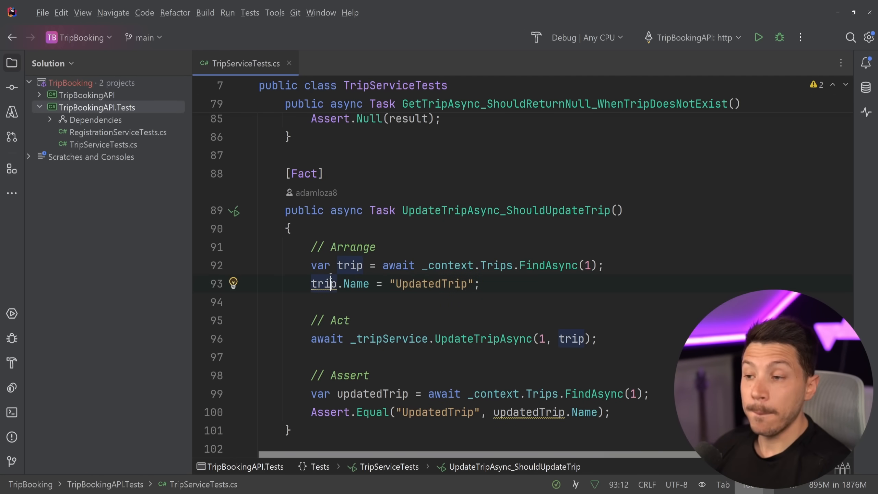
pyautogui.scroll(-3)
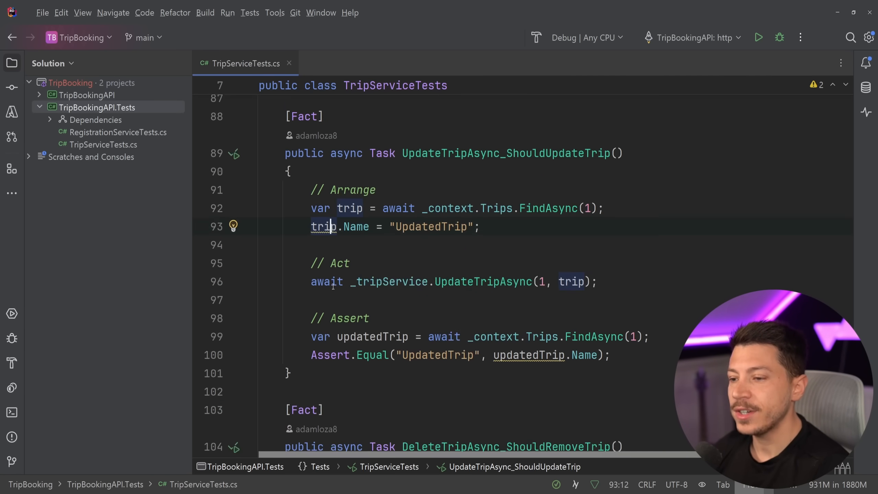
pyautogui.scroll(-3)
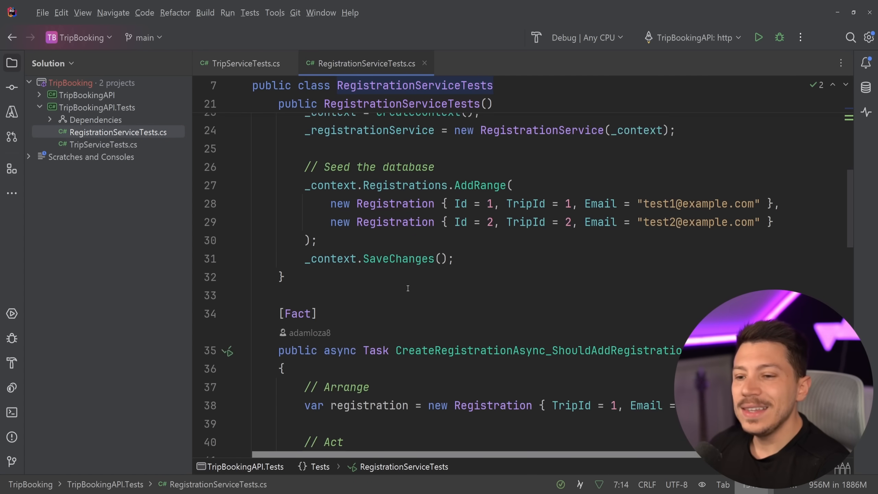
pyautogui.scroll(-3)
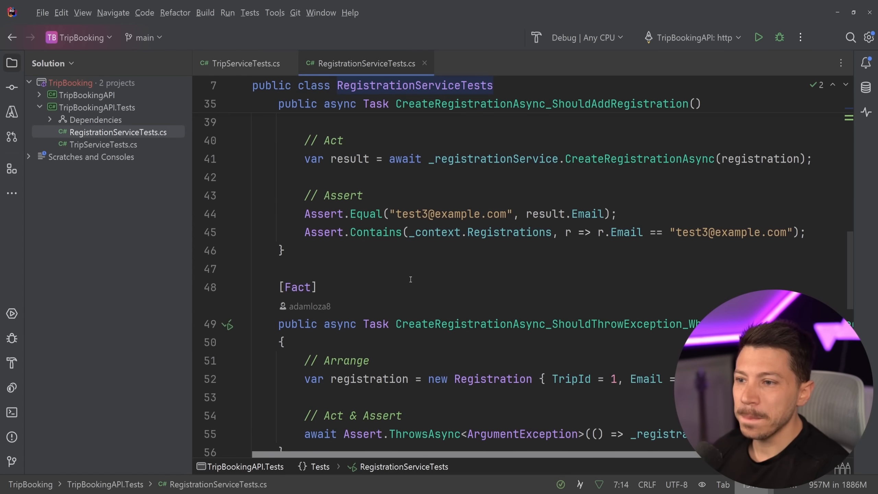
pyautogui.scroll(3)
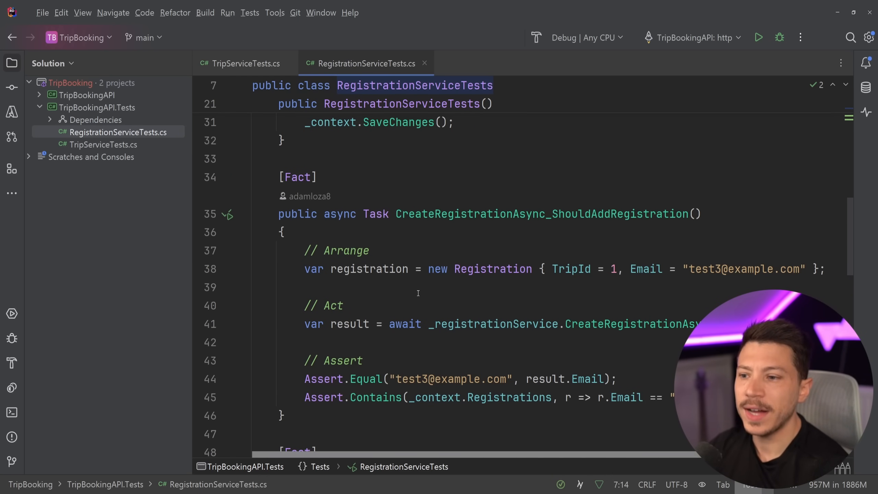
pyautogui.scroll(-3)
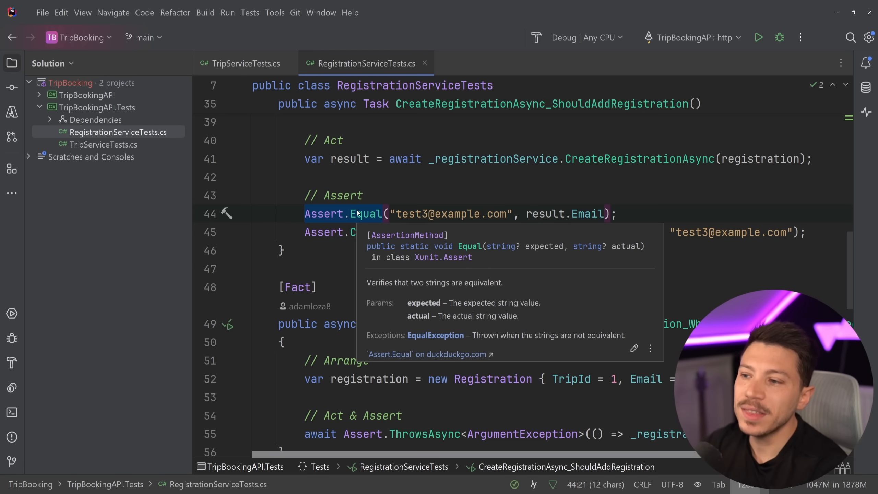
pyautogui.scroll(-3)
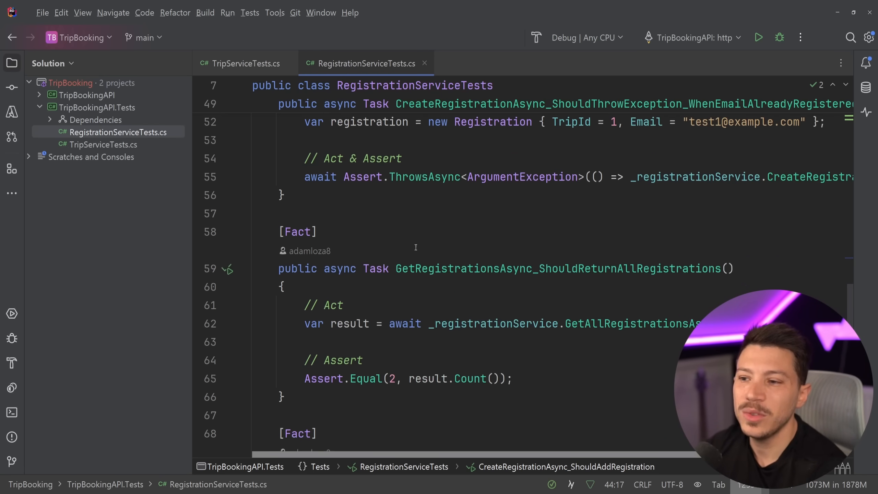
pyautogui.scroll(-3)
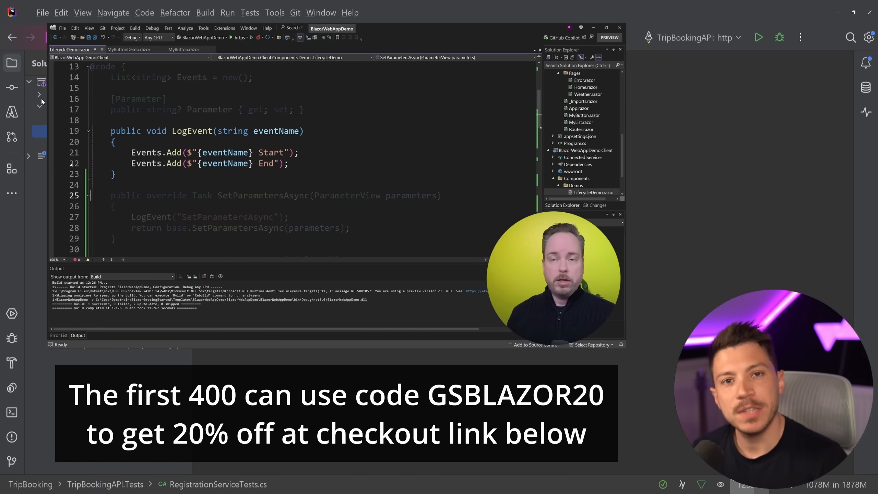
# Scroll further down the open test file.
pyautogui.scroll(-3)
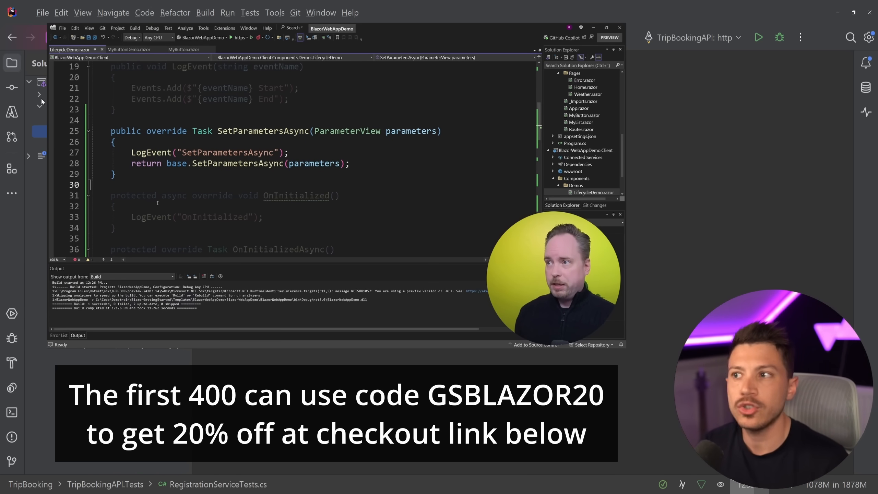
pyautogui.moveTo(365, 130)
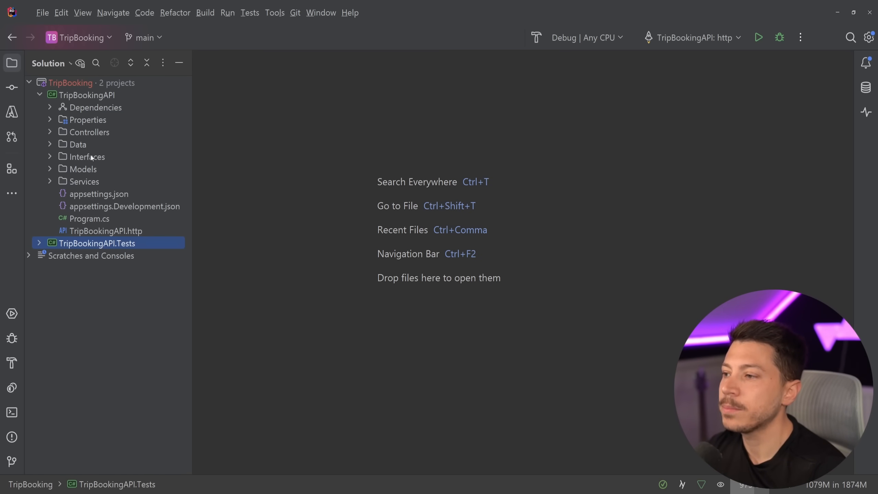
pyautogui.click(105, 231)
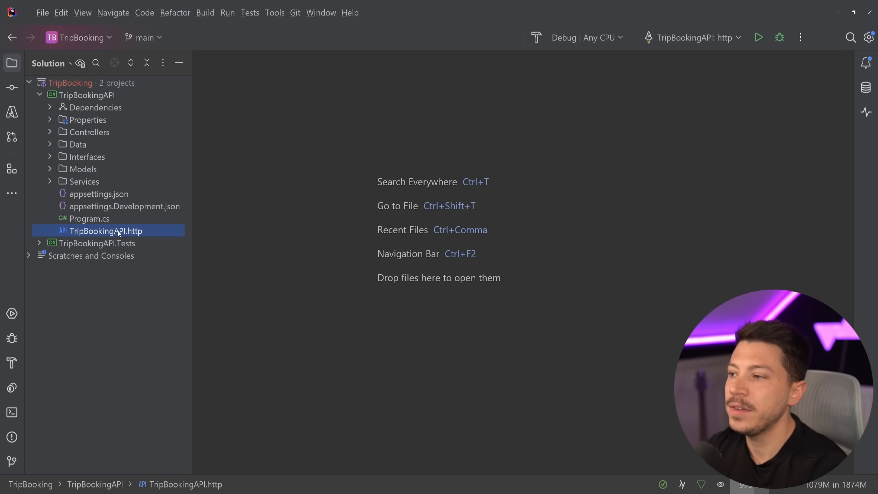
pyautogui.doubleClick(105, 231)
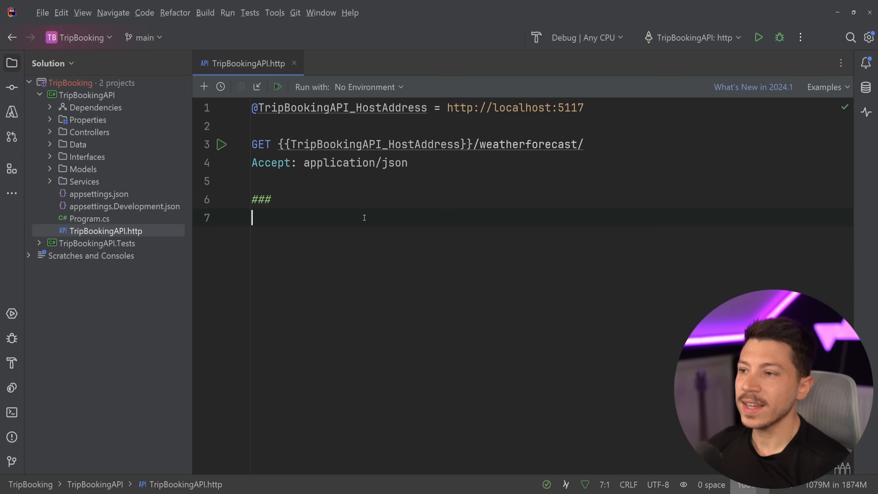
pyautogui.click(105, 230)
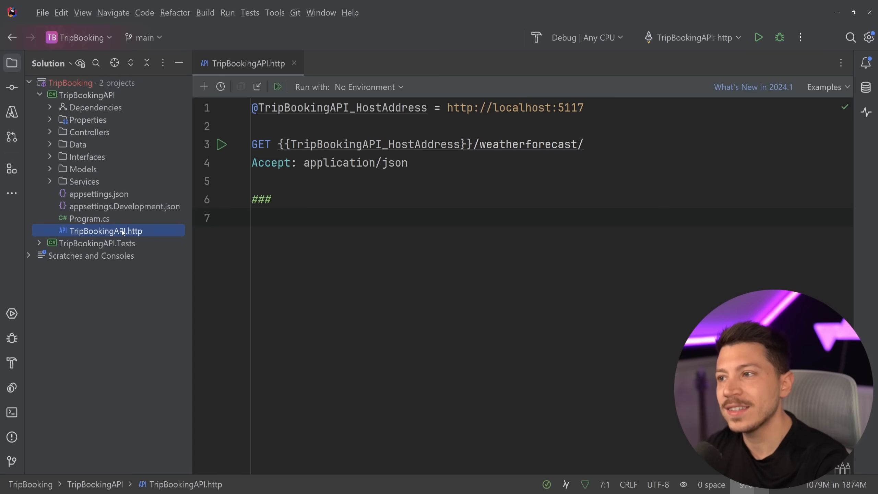
pyautogui.moveTo(87, 140)
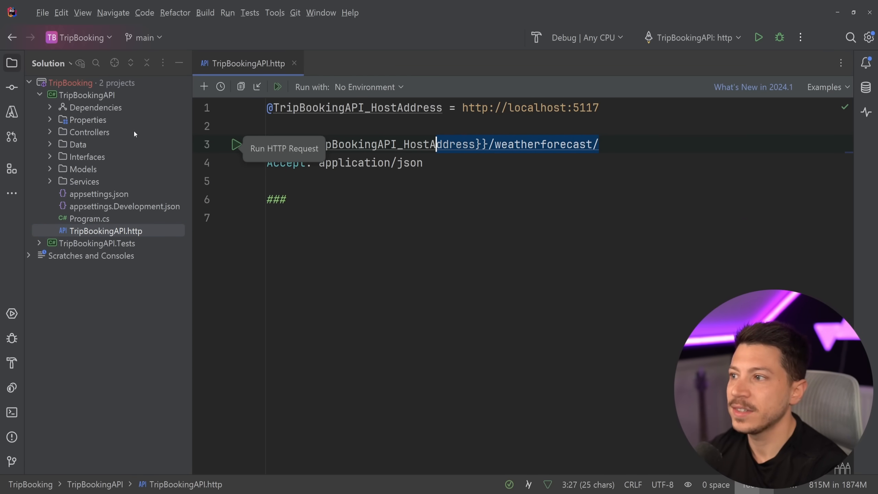
pyautogui.click(294, 63)
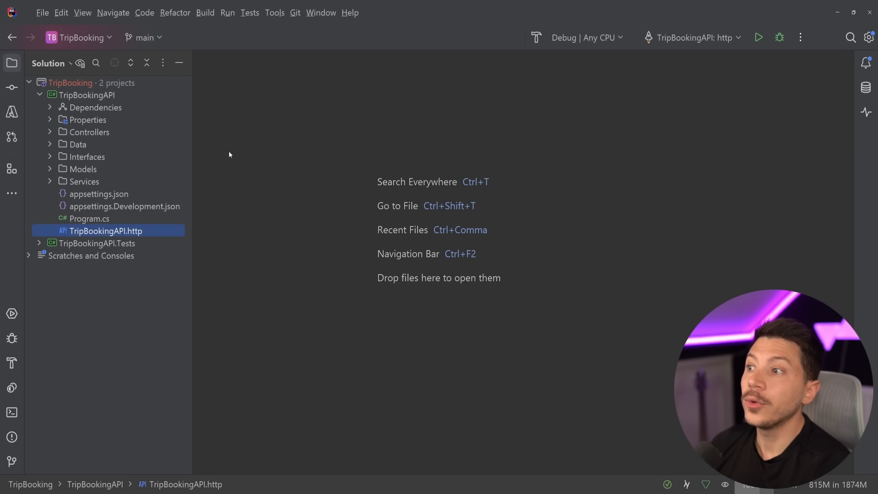
pyautogui.moveTo(108, 131)
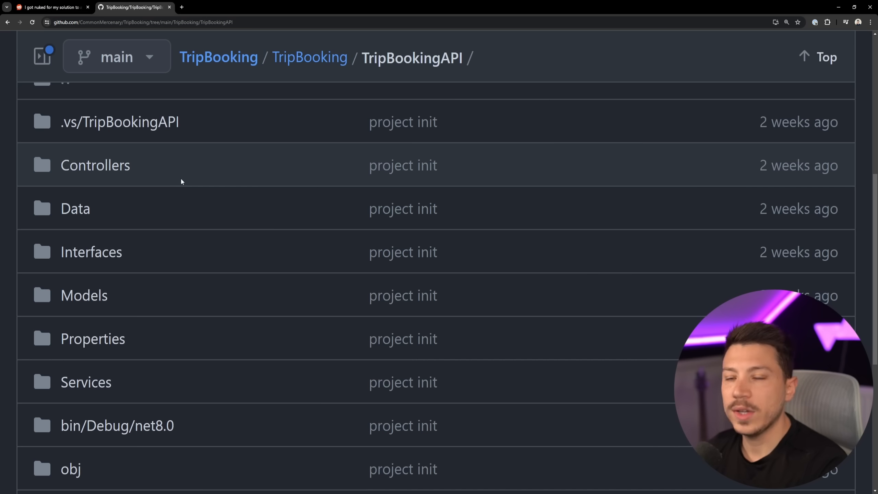
# Scroll the TripBookingAPI folder listing on GitHub, then open Program.cs in Rider.
pyautogui.scroll(3)
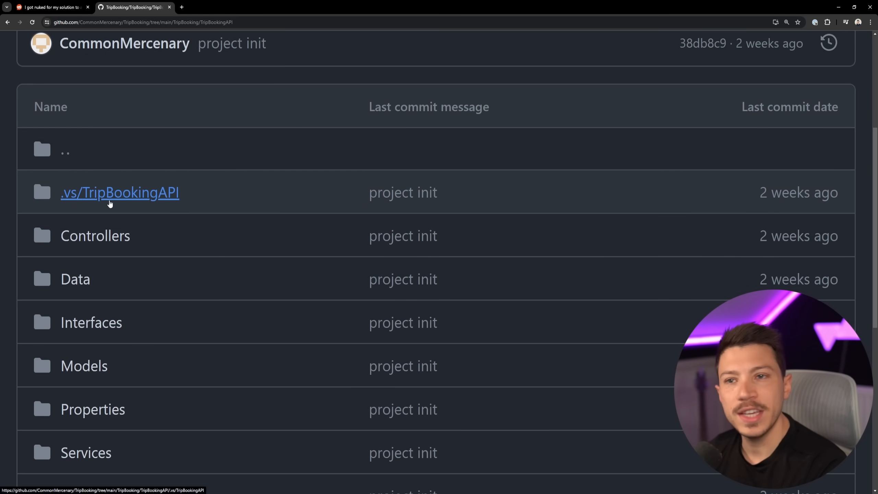
pyautogui.scroll(-3)
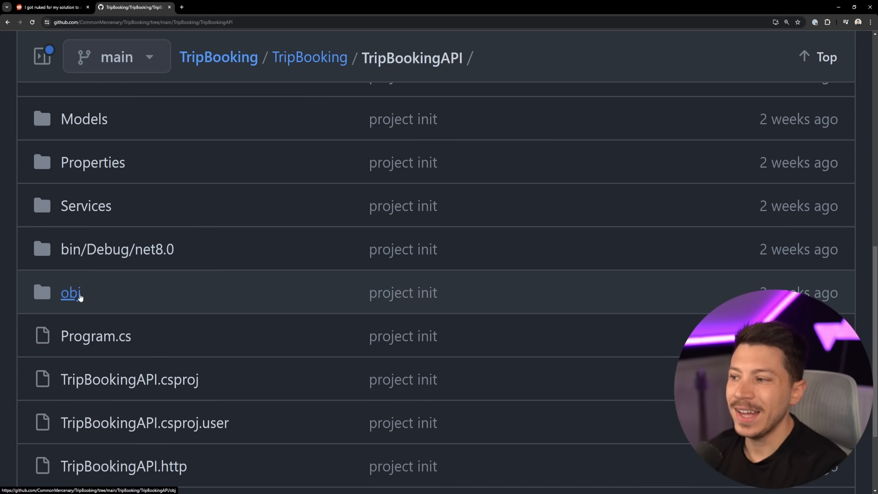
pyautogui.moveTo(103, 299)
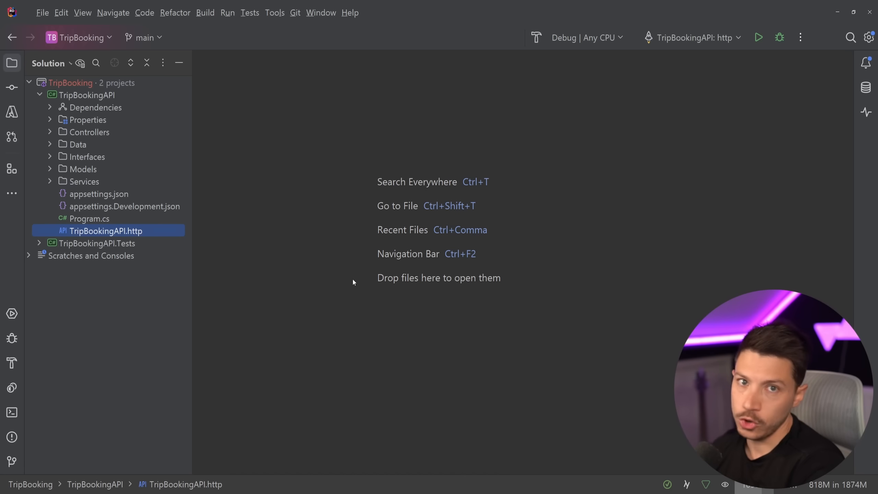
pyautogui.moveTo(133, 217)
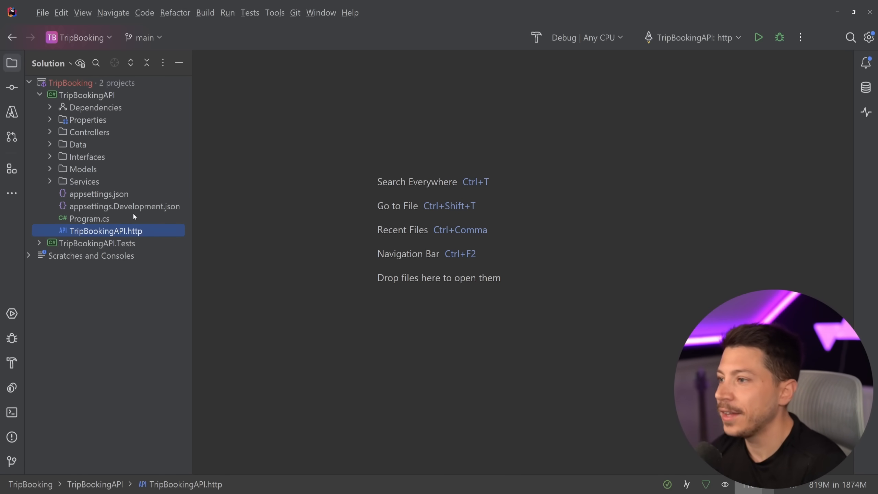
pyautogui.doubleClick(90, 219)
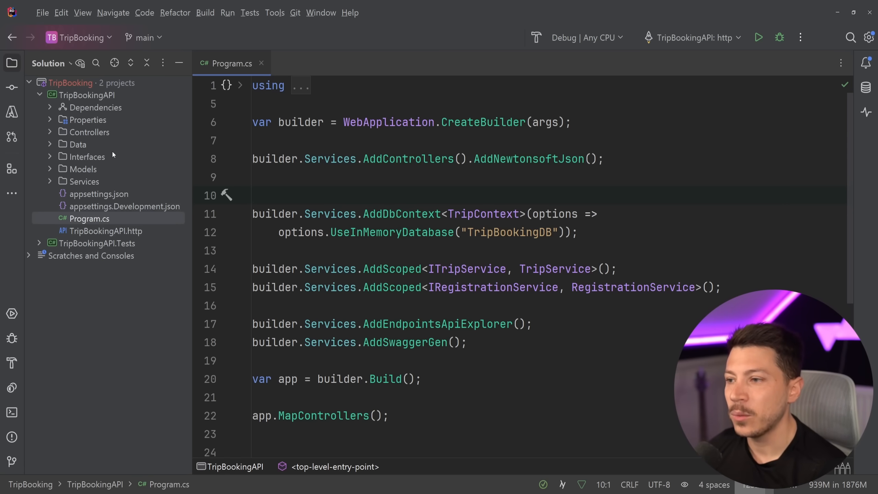
# Inspect the AddNewtonsoftJson call's documentation in Program.cs, then open RegistrationController.cs.
pyautogui.click(87, 94)
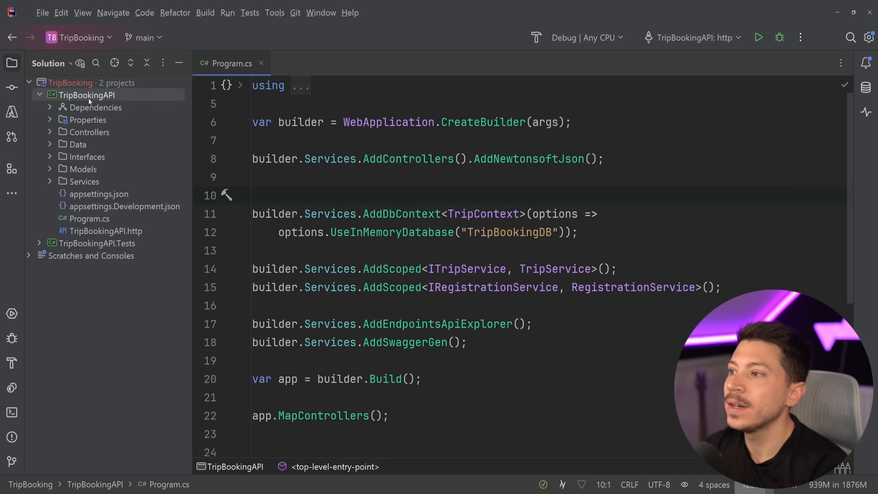
pyautogui.click(87, 94)
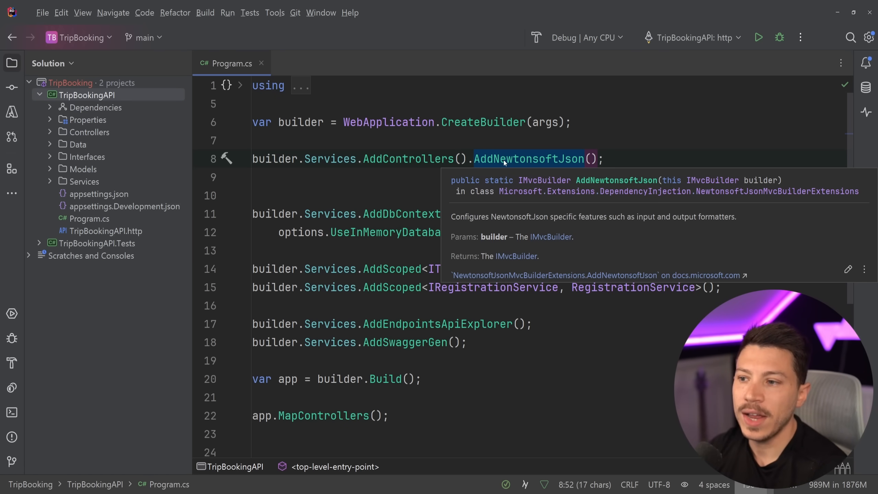
pyautogui.click(437, 177)
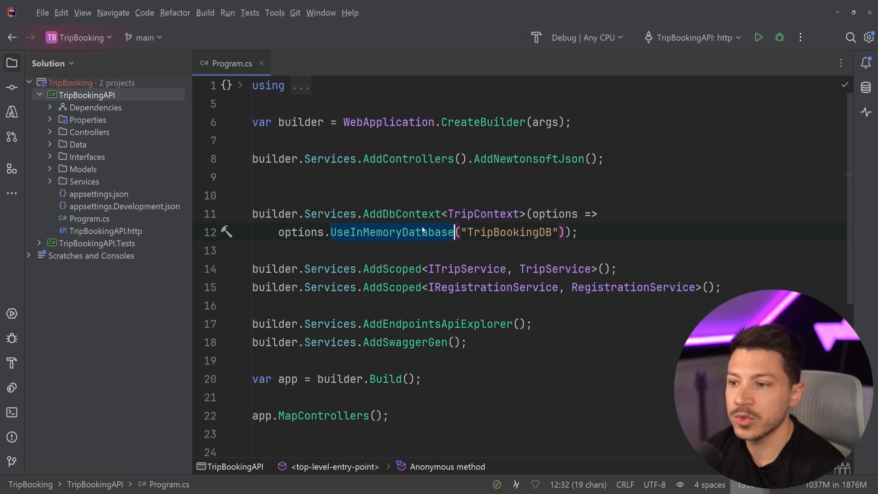
pyautogui.scroll(-3)
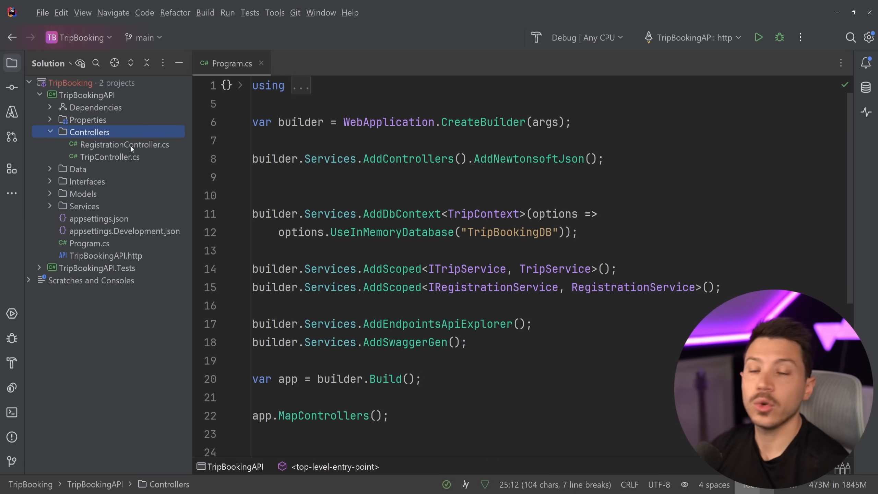
pyautogui.doubleClick(124, 145)
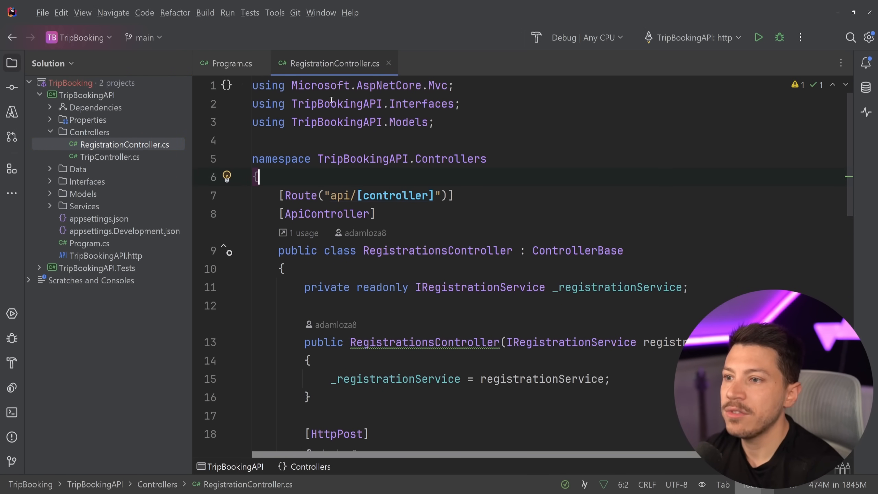
pyautogui.scroll(-3)
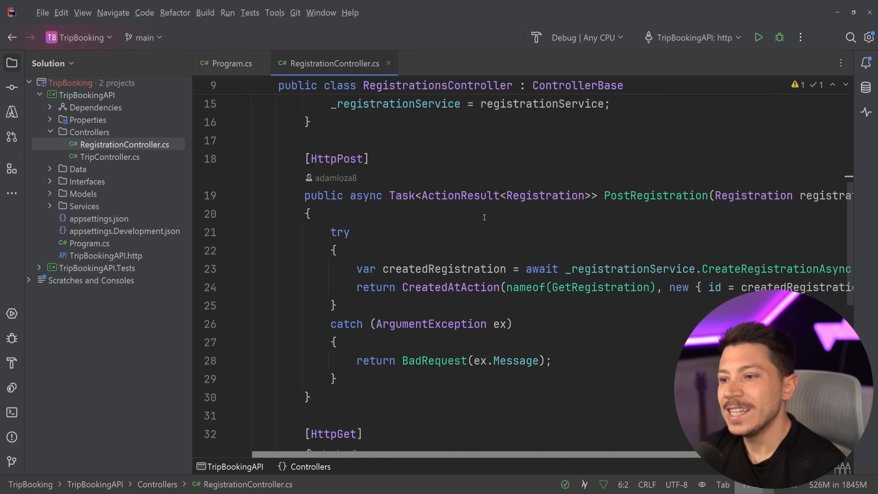
pyautogui.scroll(3)
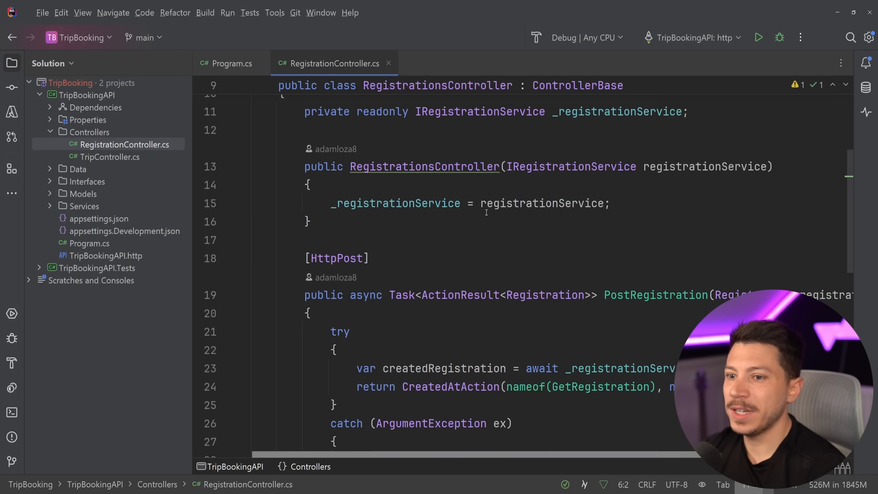
pyautogui.scroll(3)
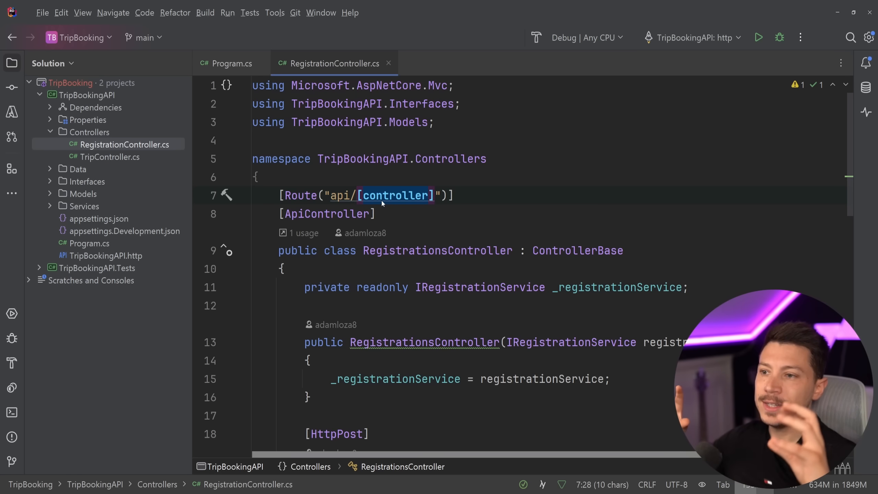
pyautogui.scroll(-3)
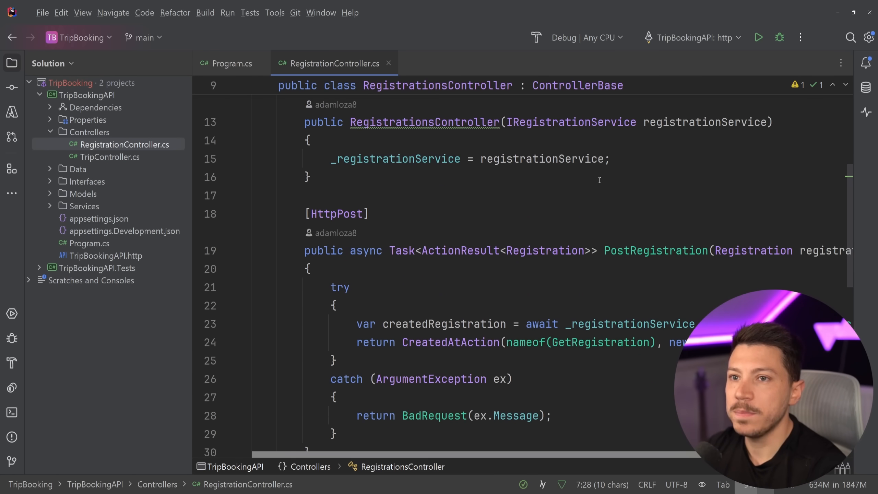
pyautogui.click(759, 38)
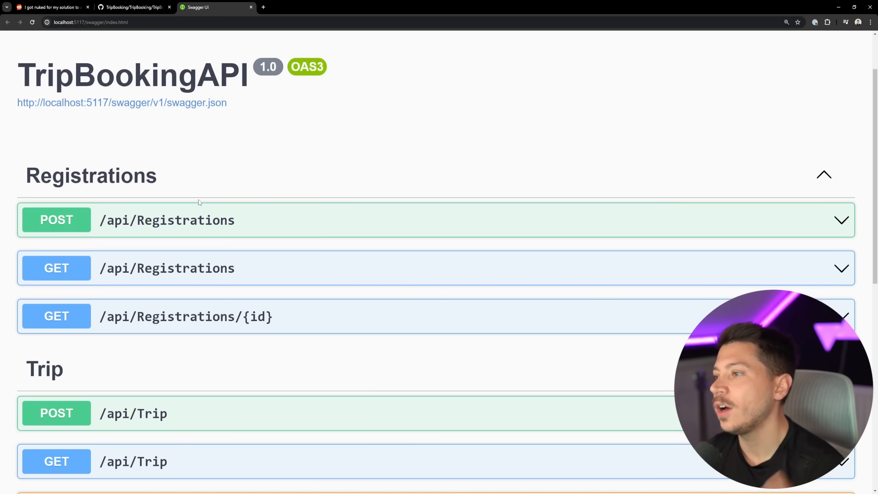
pyautogui.moveTo(179, 228)
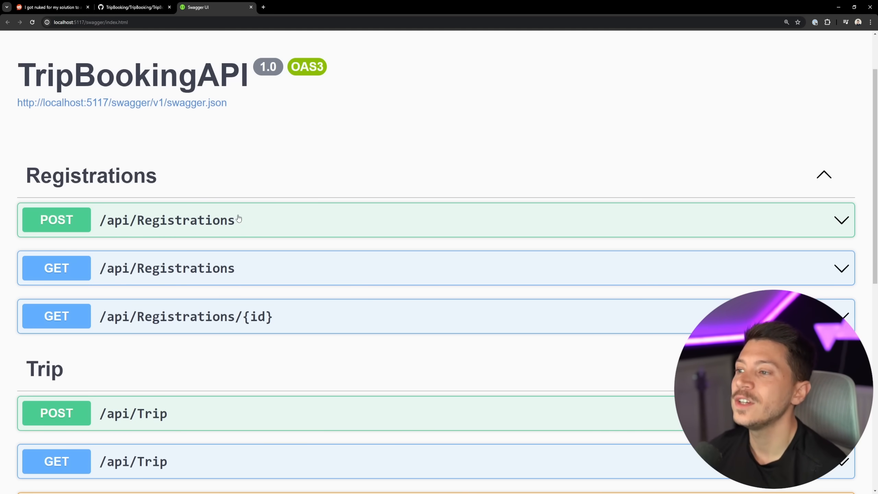
pyautogui.moveTo(197, 253)
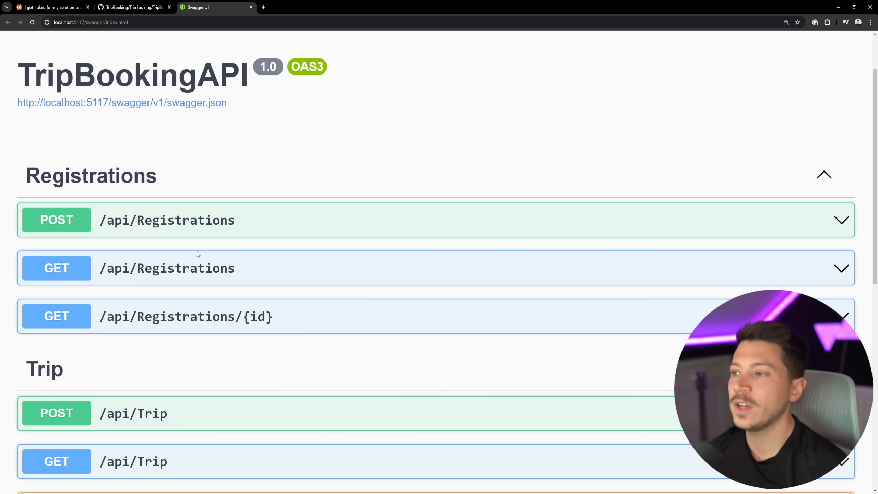
# Browse the Swagger endpoint list, then select the ApiController attribute in RegistrationController.cs.
pyautogui.scroll(-3)
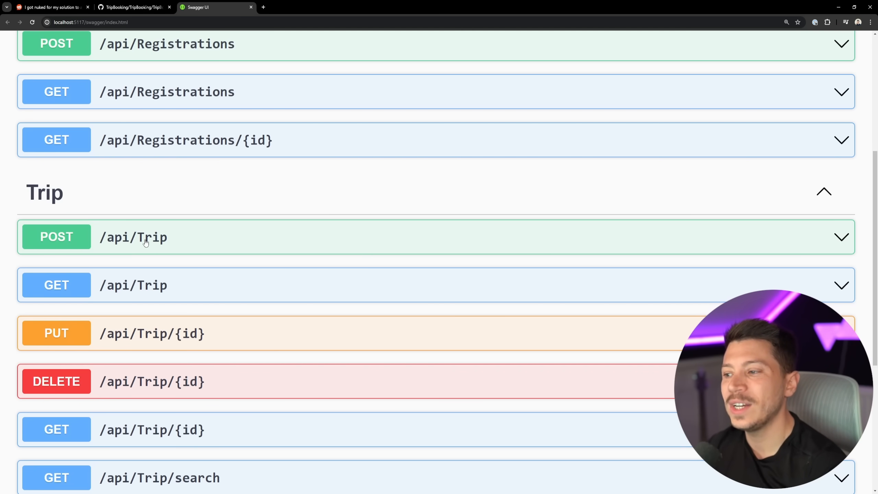
pyautogui.scroll(-3)
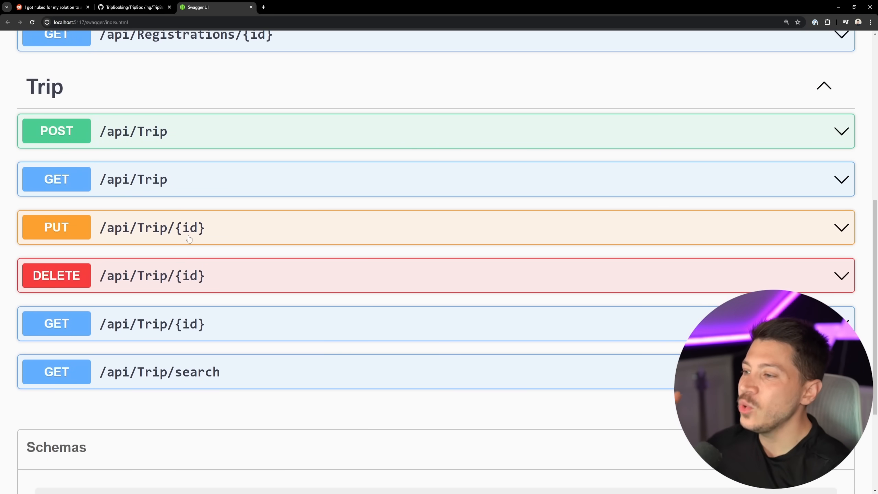
pyautogui.moveTo(223, 136)
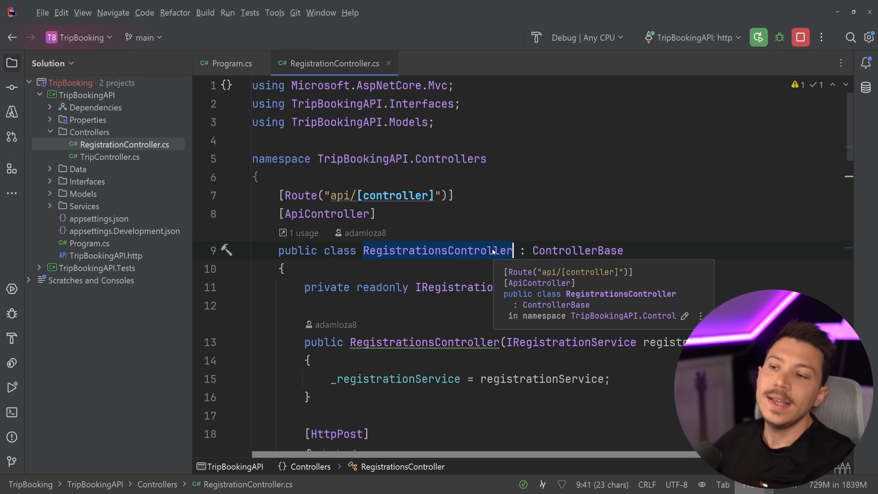
pyautogui.click(319, 195)
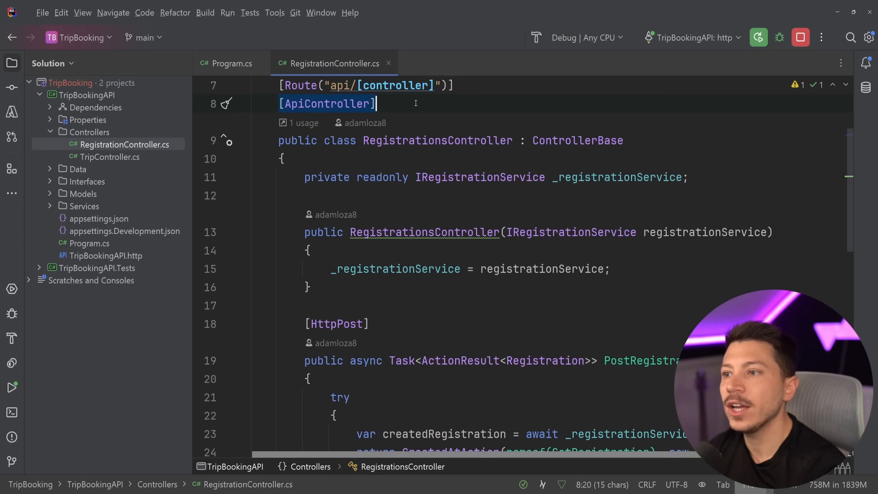
# Review the GetRegistrations try block and its ArgumentException catch clause.
pyautogui.scroll(-3)
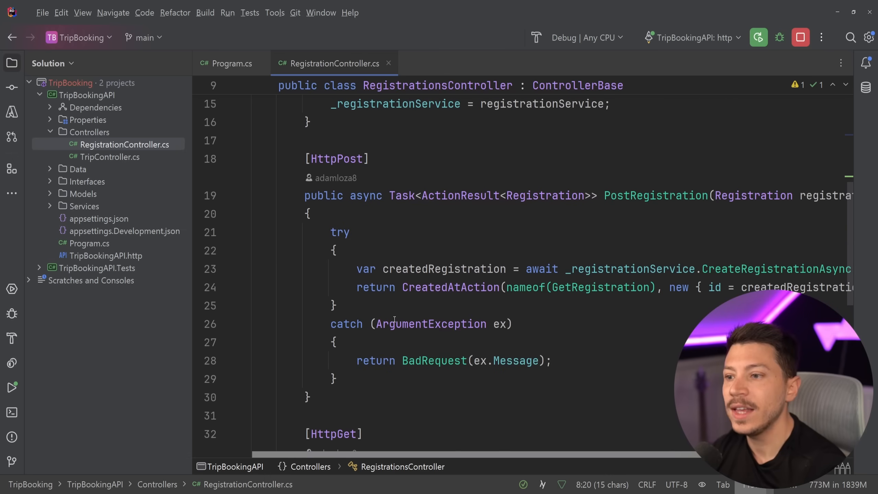
pyautogui.scroll(-3)
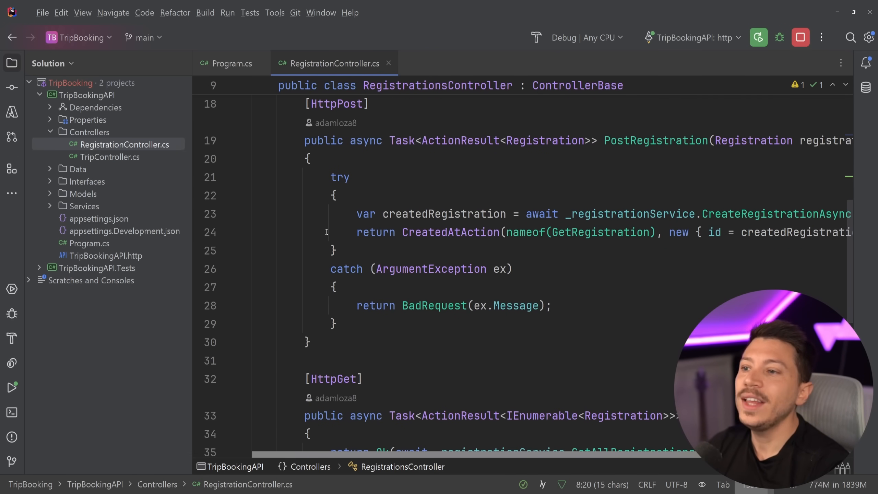
pyautogui.click(447, 279)
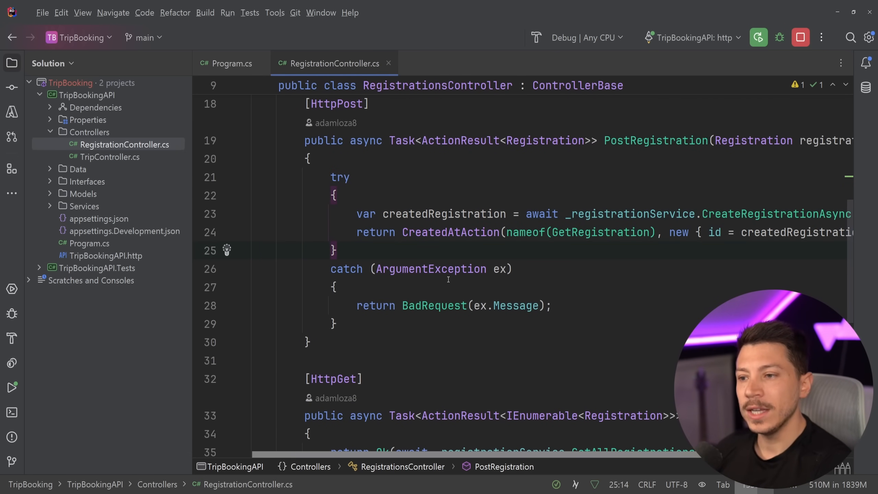
pyautogui.doubleClick(428, 268)
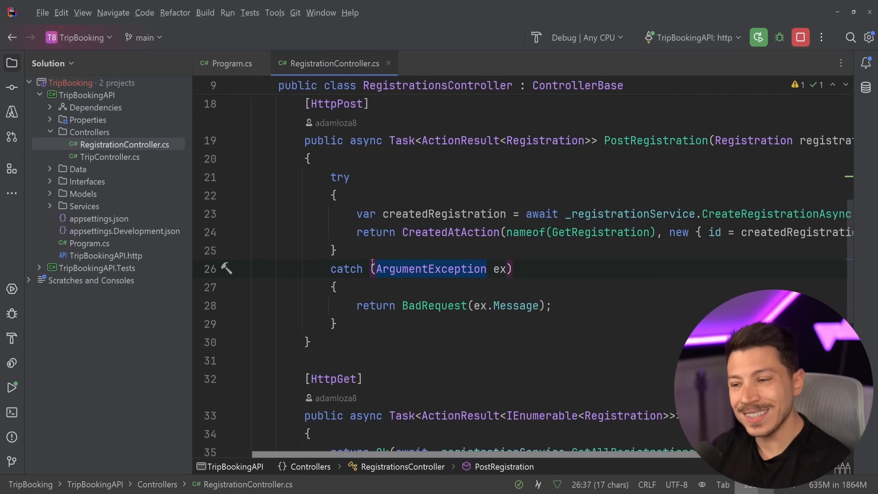
pyautogui.click(372, 269)
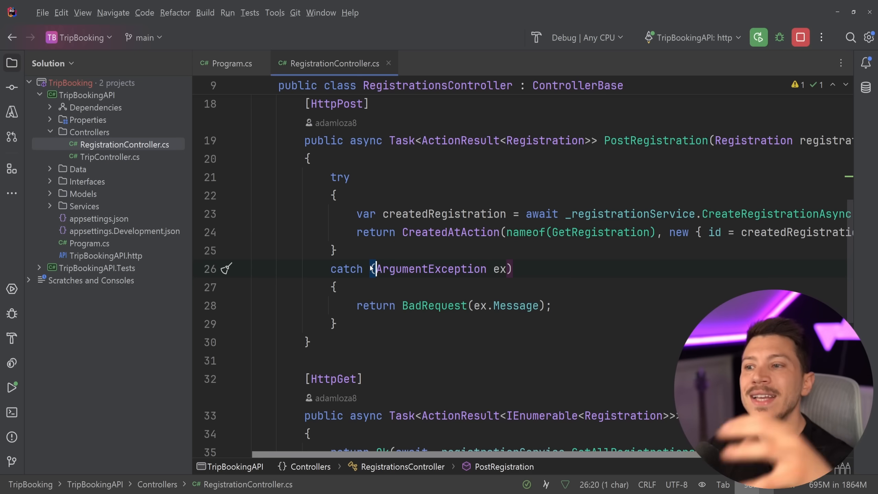
pyautogui.scroll(-3)
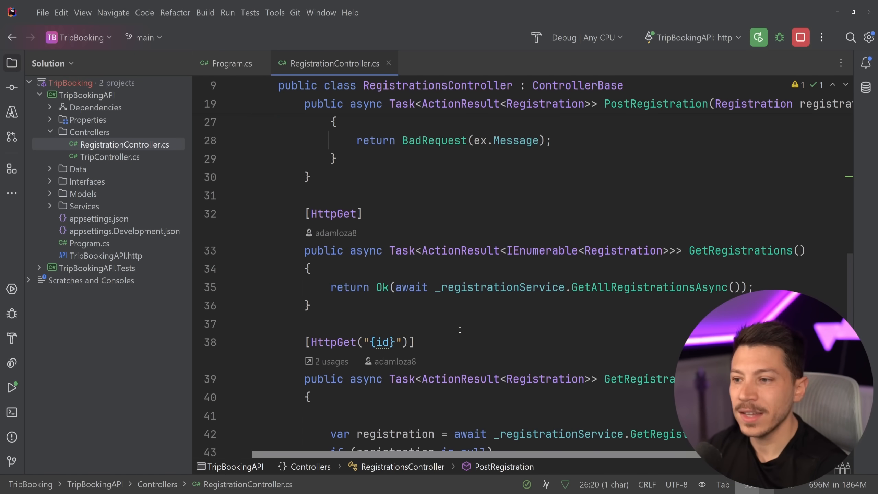
pyautogui.scroll(-3)
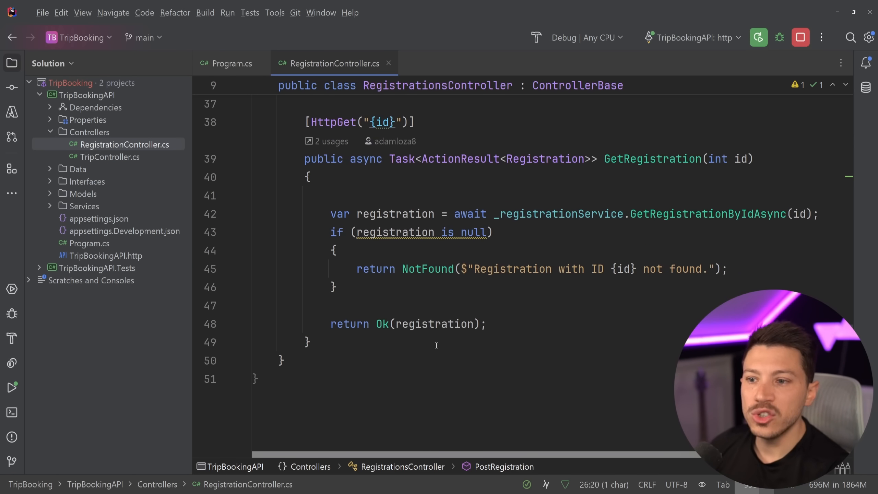
pyautogui.moveTo(321, 265)
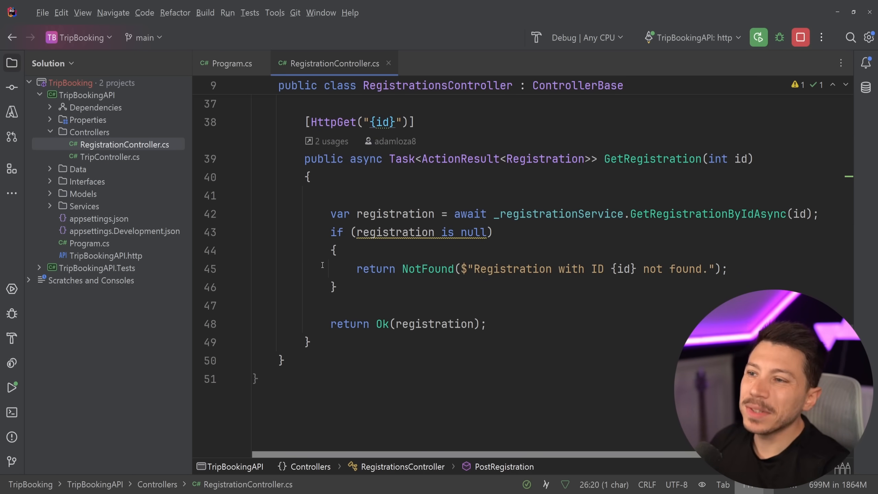
# Add 'var registrations = await _registrationService.GetAllRegistrationsAsync();' and pass registrations into Ok().
pyautogui.scroll(3)
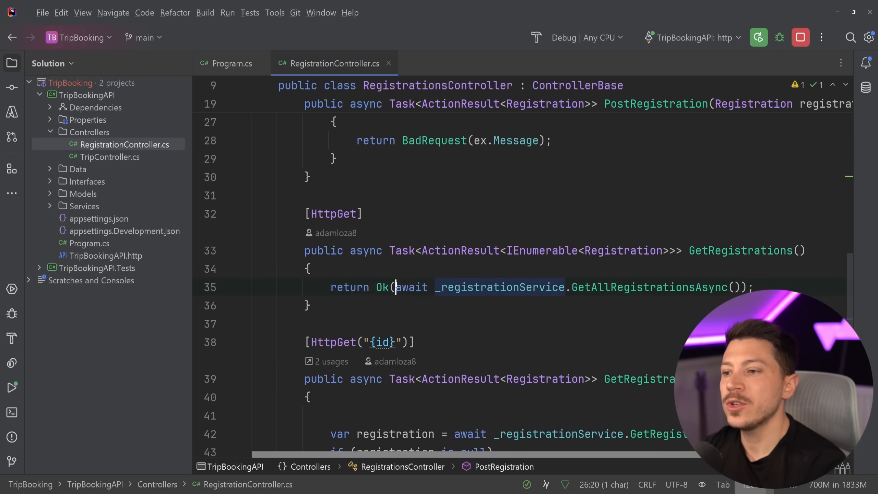
pyautogui.scroll(3)
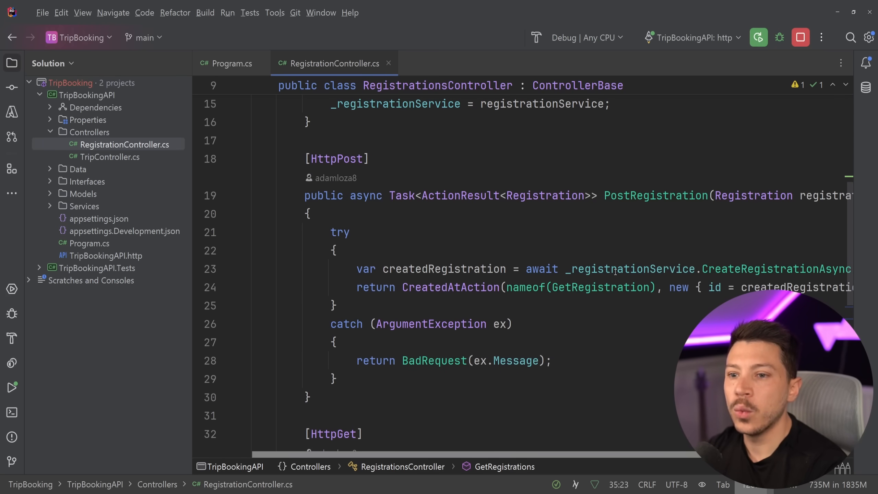
pyautogui.scroll(-3)
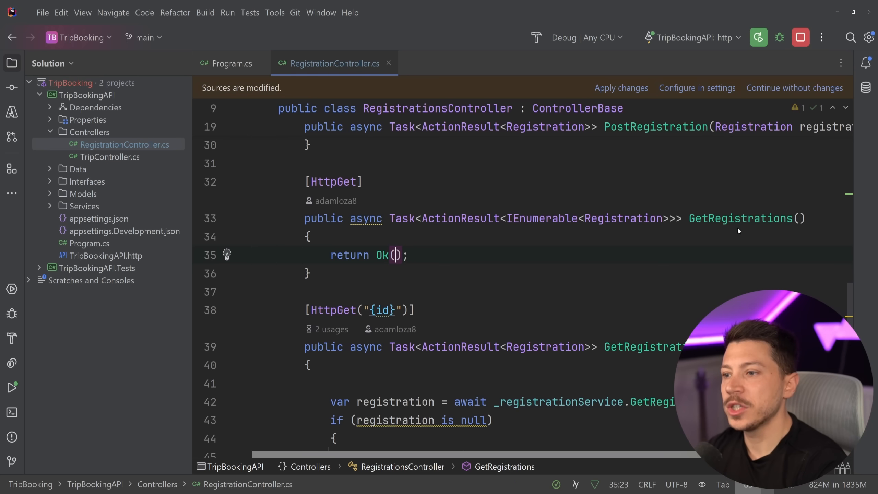
pyautogui.write('var')
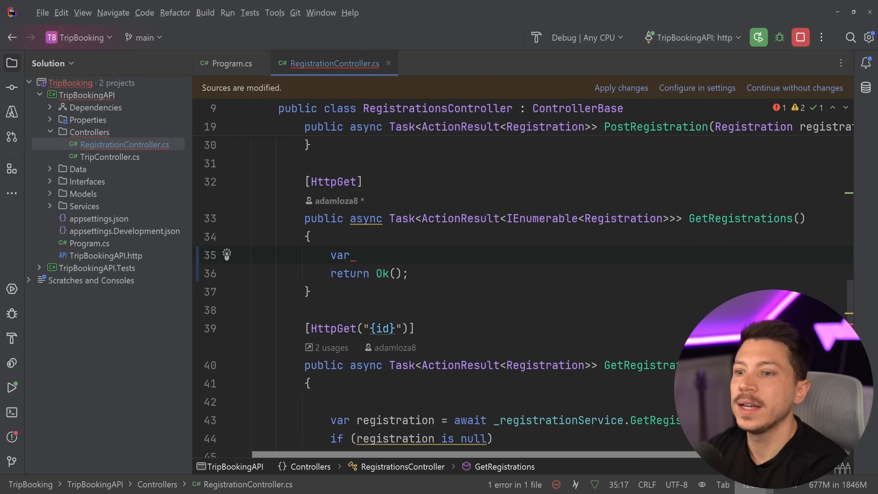
pyautogui.write('registrations')
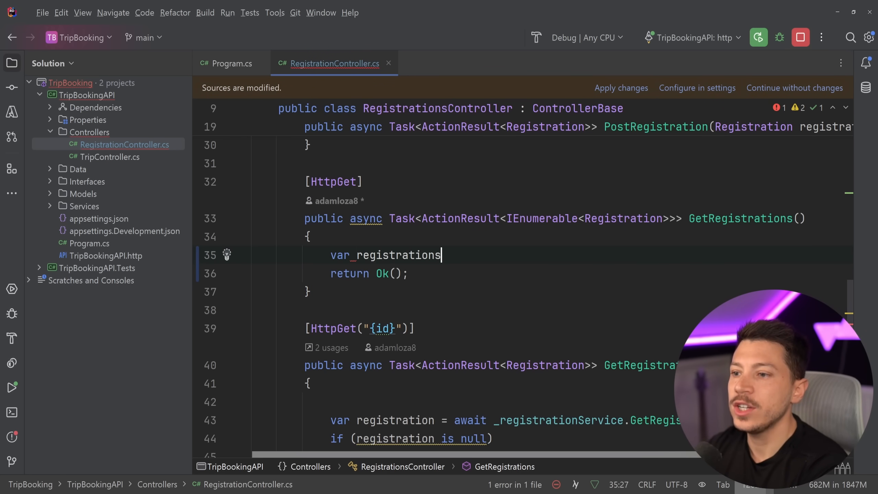
pyautogui.write('= await _registrationService.GetAllRegistrationsAsync();')
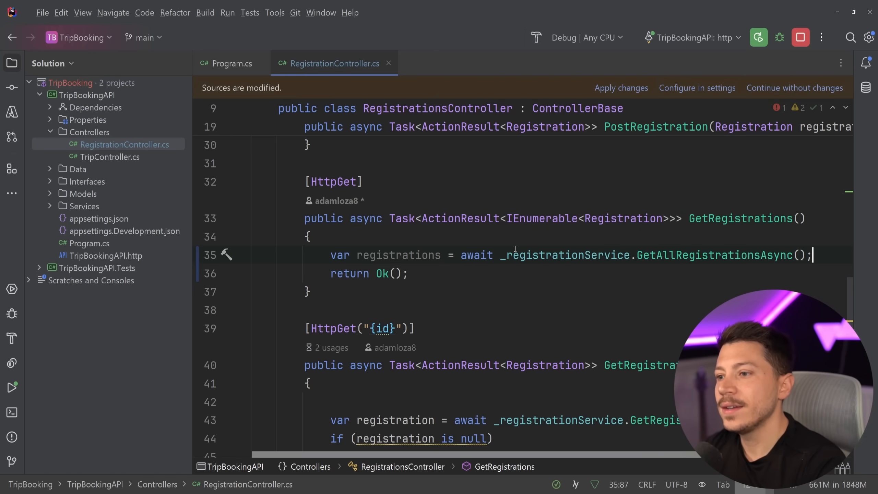
pyautogui.write('registrations')
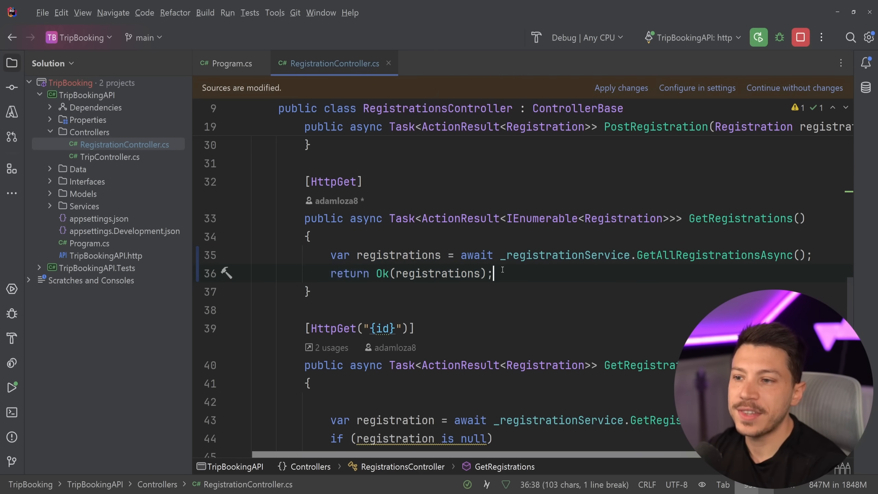
pyautogui.scroll(-3)
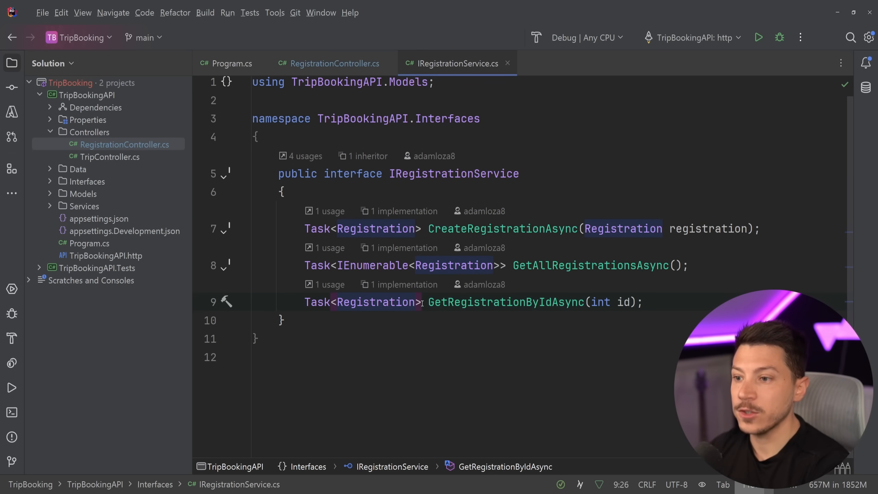
# Make GetRegistrationByIdAsync return Registration? and directly return await _context.Registrations.FindAsync(id) without the null check.
pyautogui.write('?')
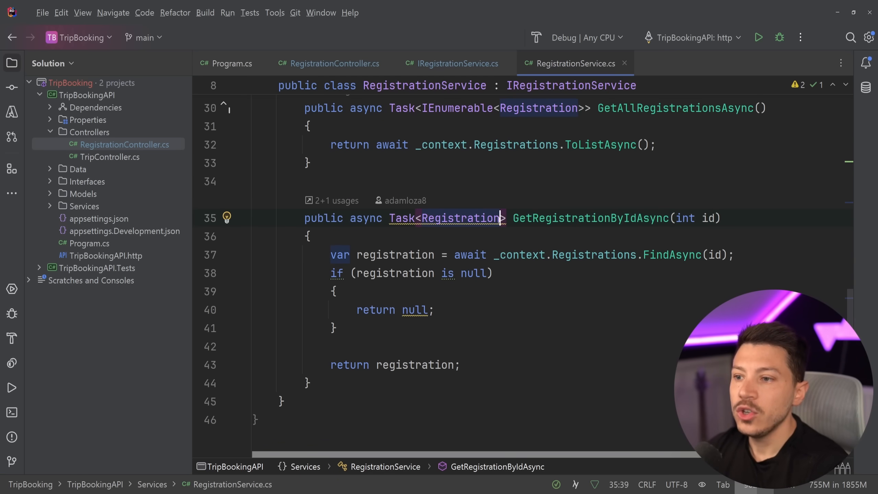
pyautogui.write('?')
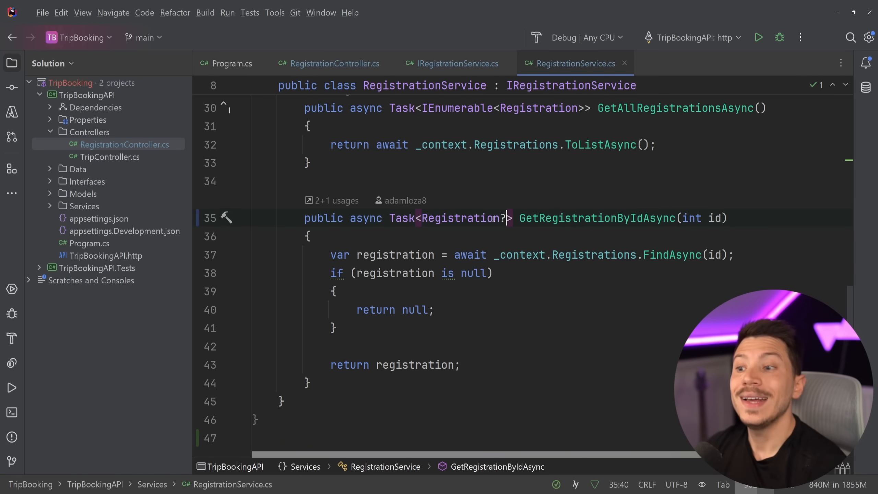
pyautogui.click(441, 273)
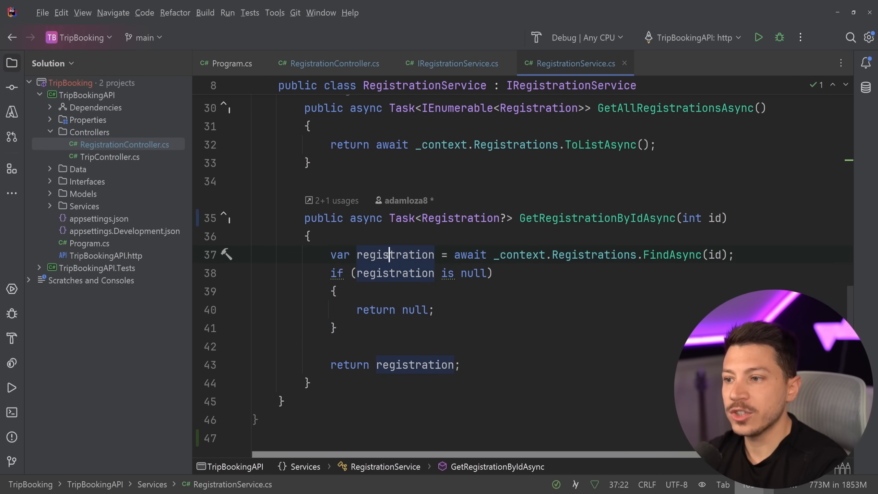
pyautogui.click(664, 255)
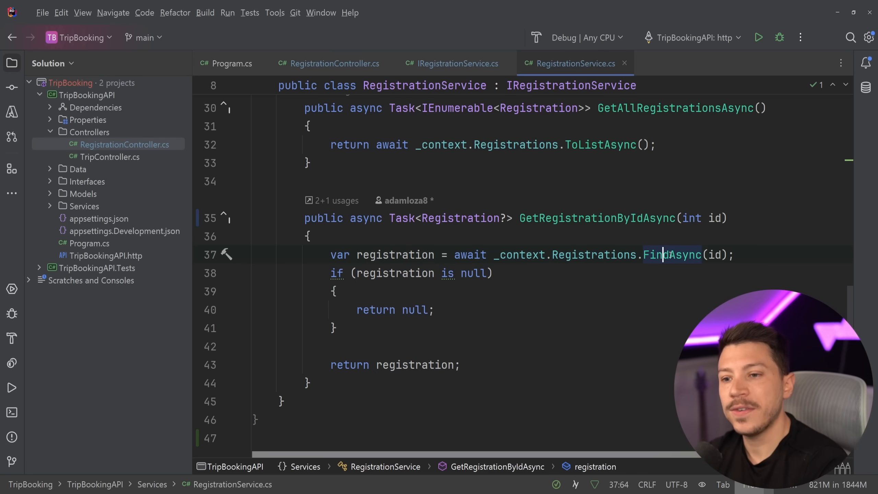
pyautogui.click(409, 273)
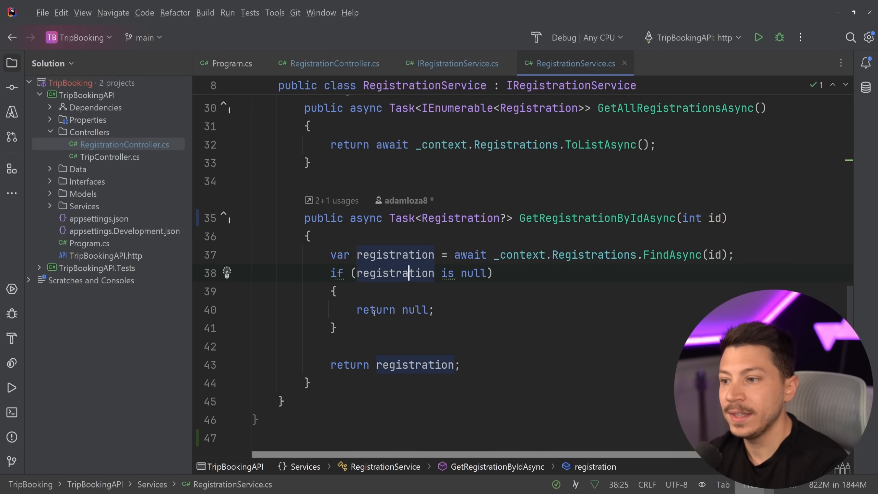
pyautogui.press('Delete')
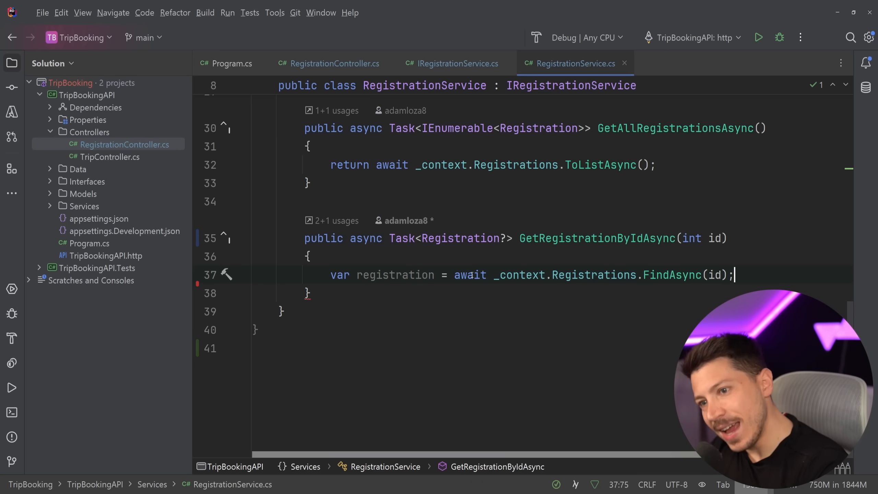
pyautogui.click(331, 274)
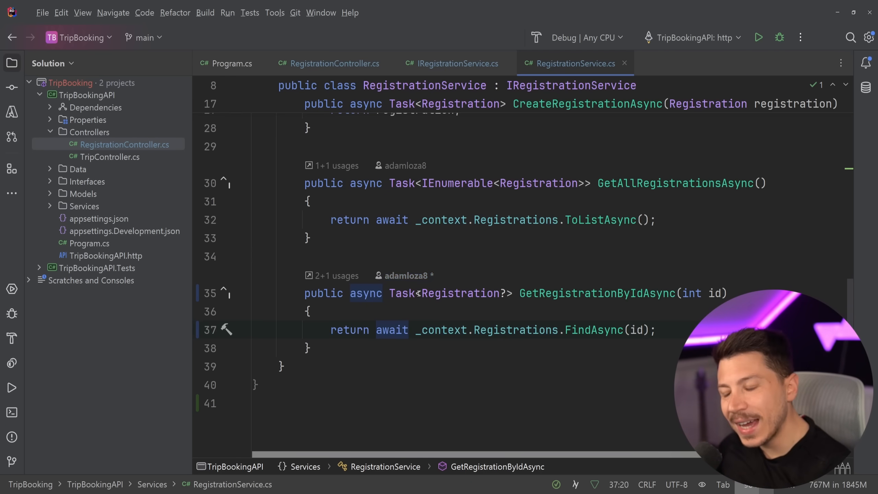
pyautogui.scroll(3)
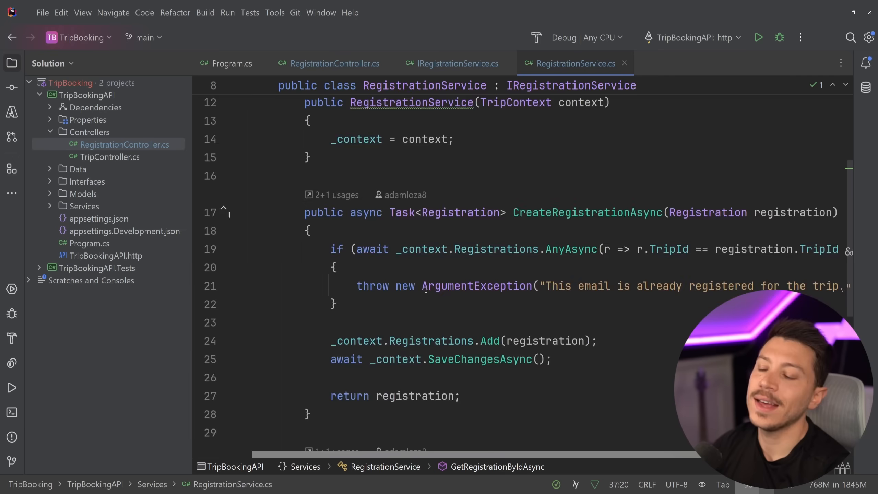
# Open TripController.cs and start a 'new ProblemDetails' line in PostTrip's catch block, leaving it discarded.
pyautogui.scroll(3)
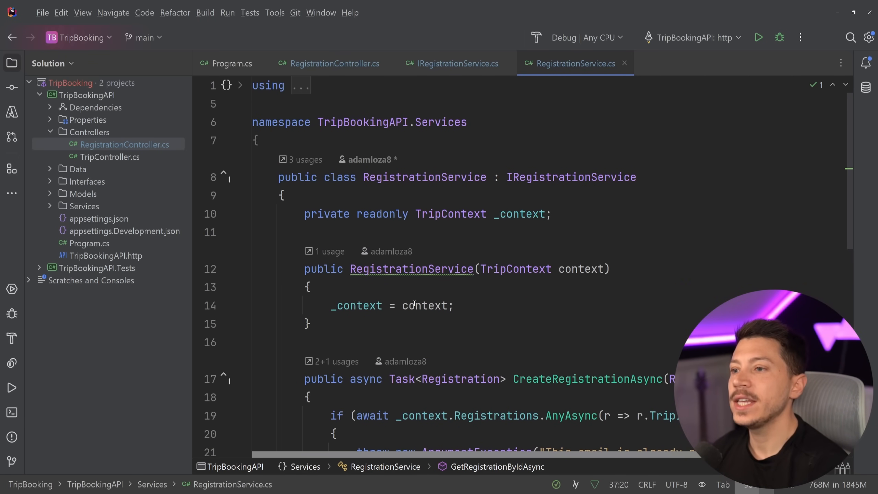
pyautogui.click(107, 157)
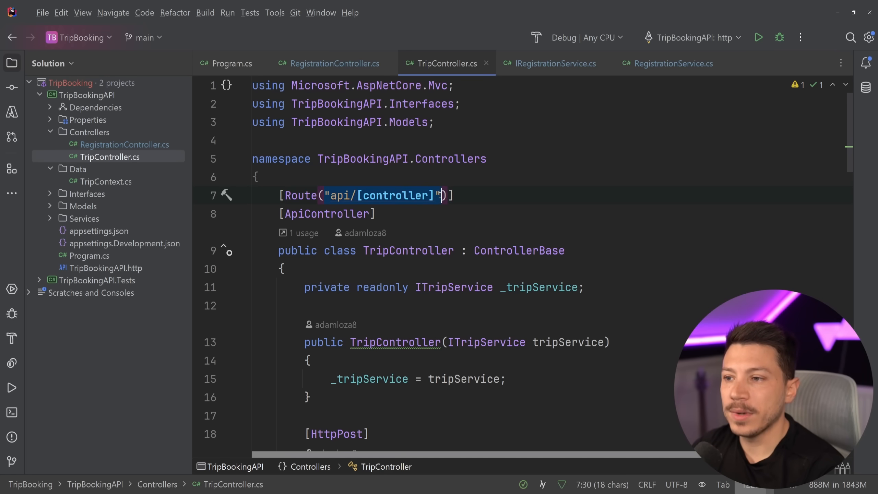
pyautogui.scroll(-3)
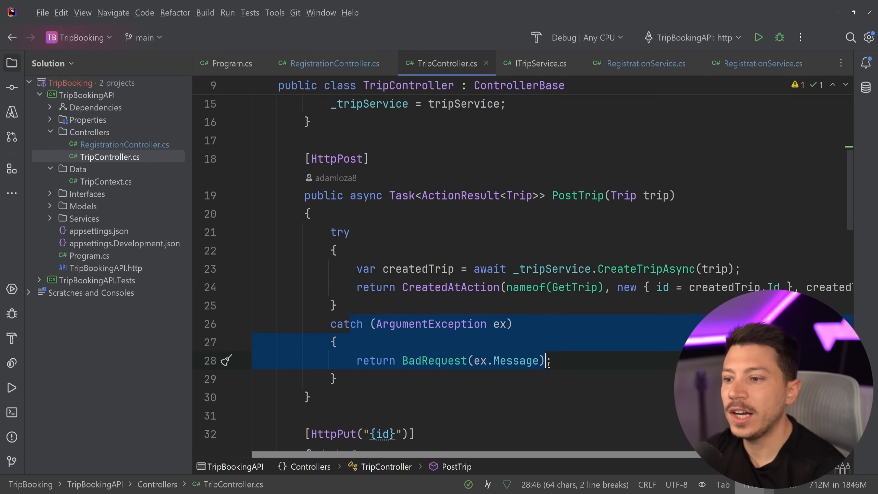
pyautogui.click(552, 383)
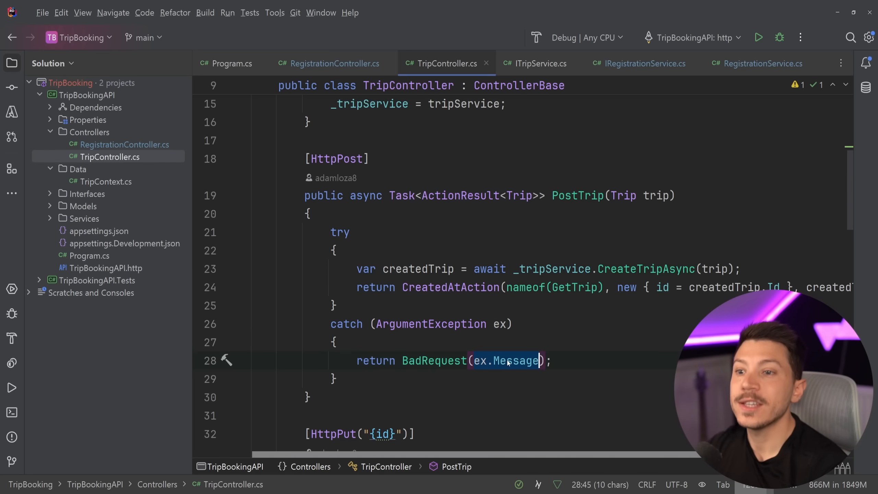
pyautogui.moveTo(510, 360)
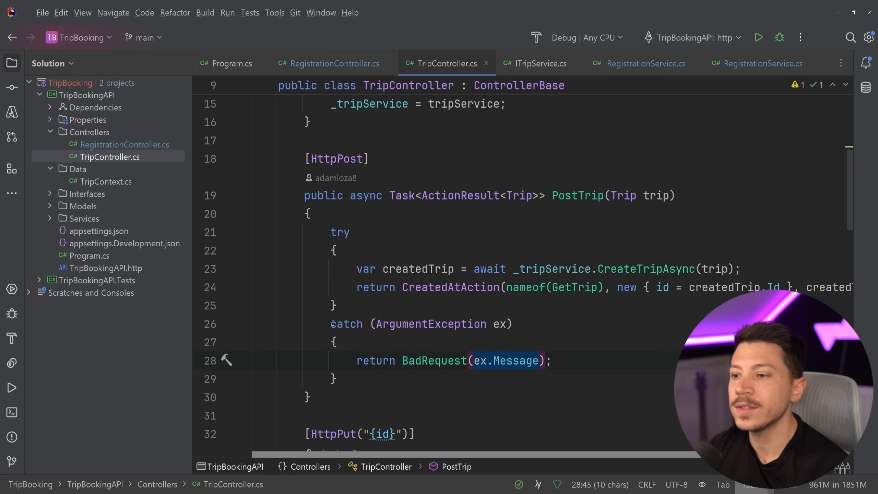
pyautogui.write('new Pr')
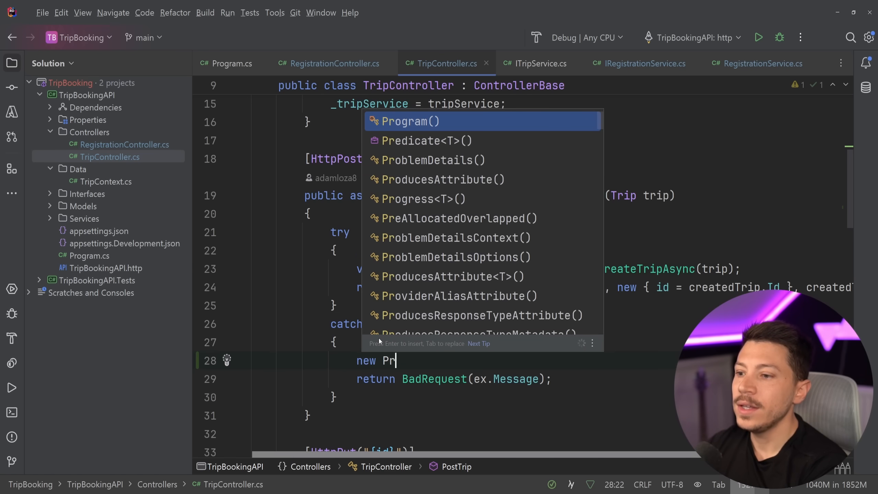
pyautogui.write('oblemR')
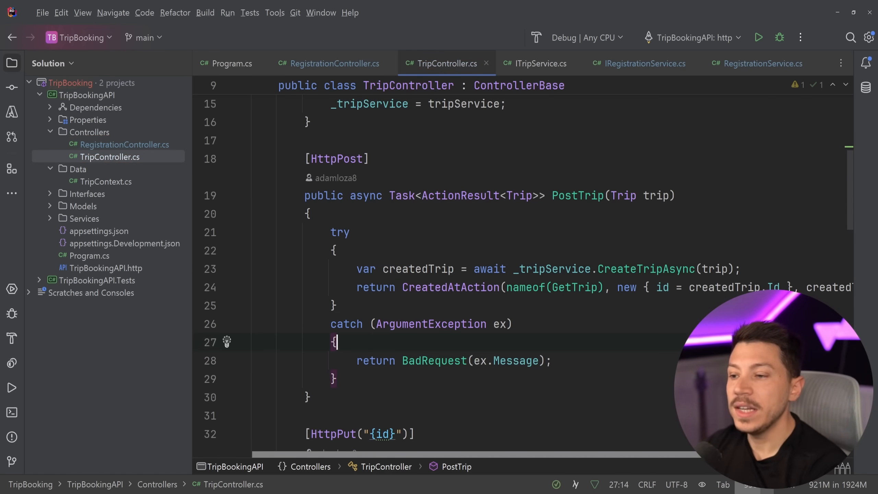
pyautogui.write('Pro')
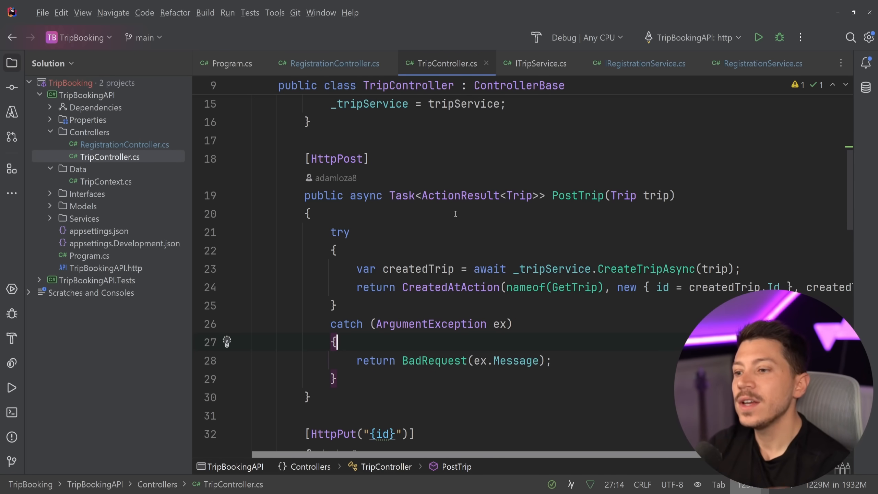
pyautogui.moveTo(547, 301)
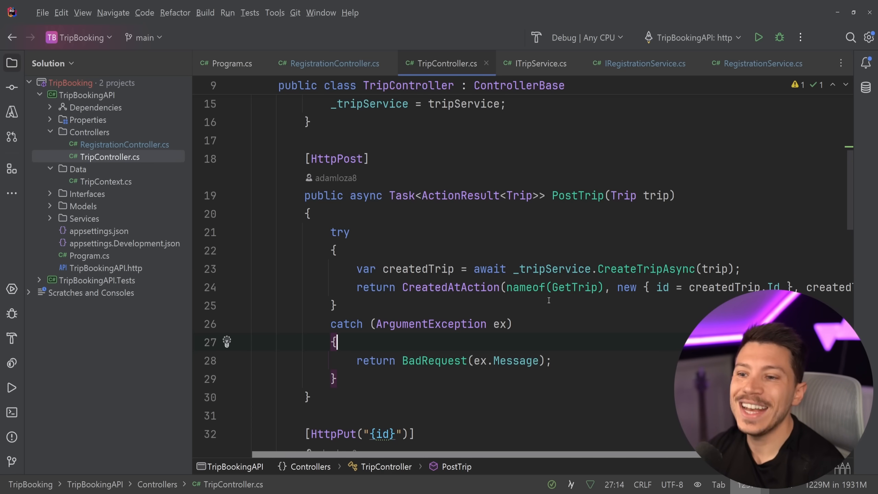
pyautogui.scroll(-3)
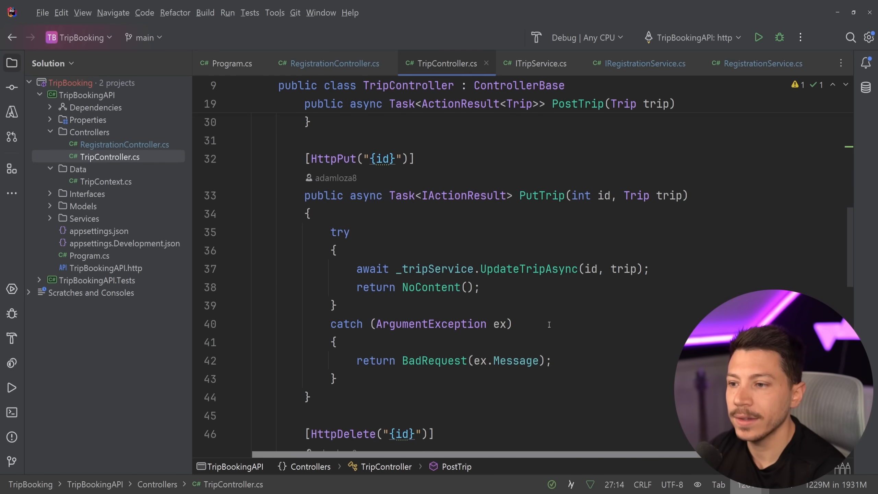
pyautogui.scroll(-3)
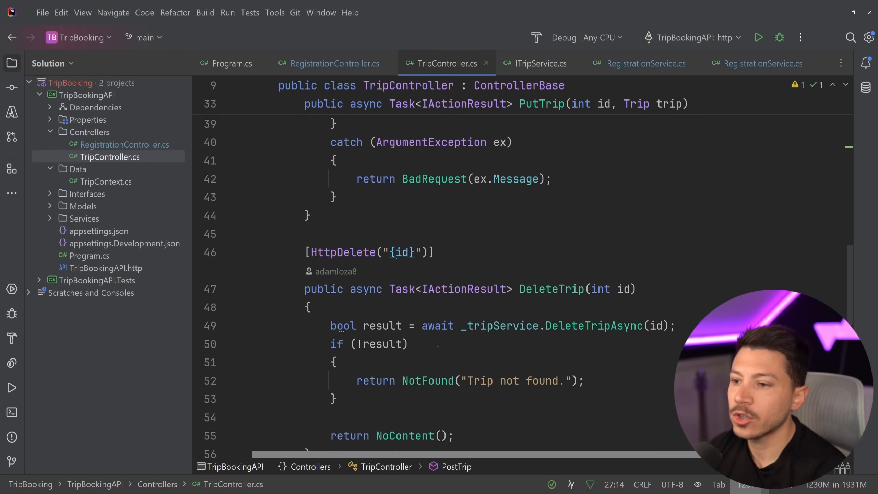
pyautogui.scroll(-3)
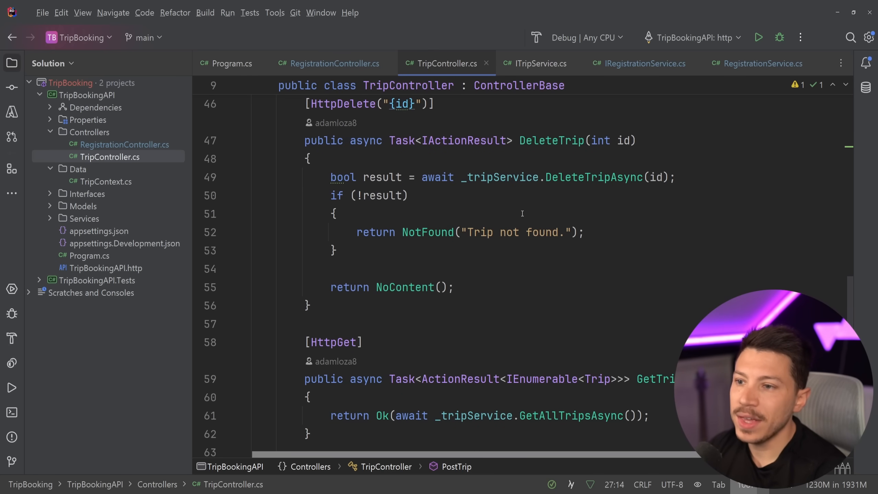
pyautogui.scroll(-3)
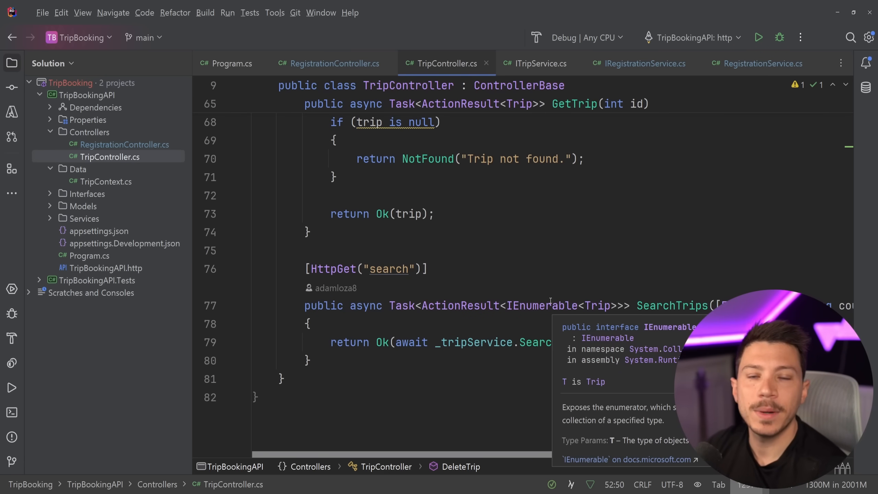
pyautogui.scroll(3)
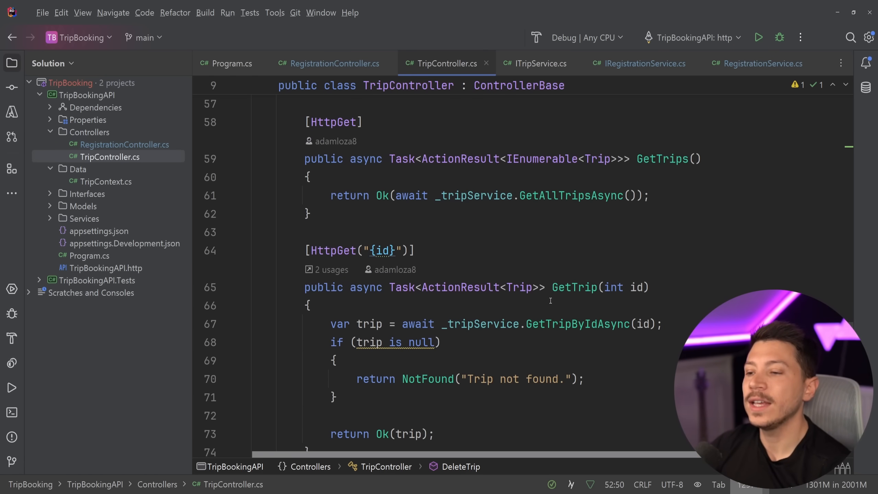
pyautogui.click(409, 343)
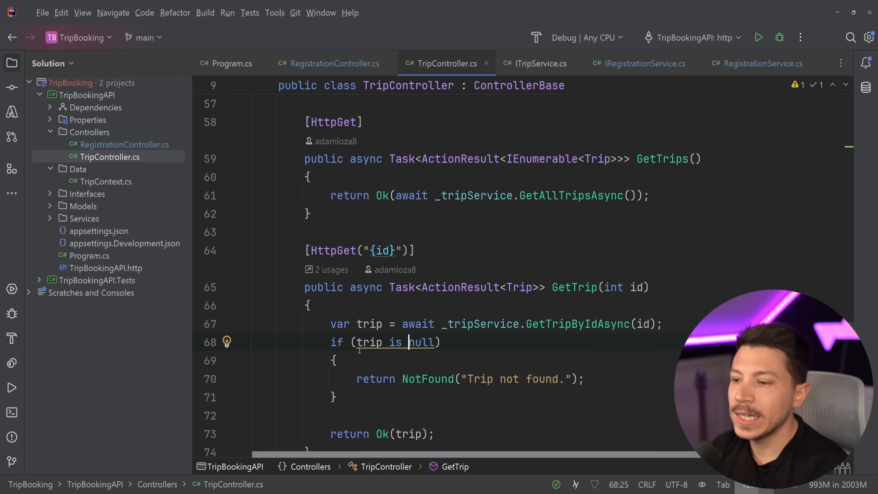
pyautogui.scroll(-3)
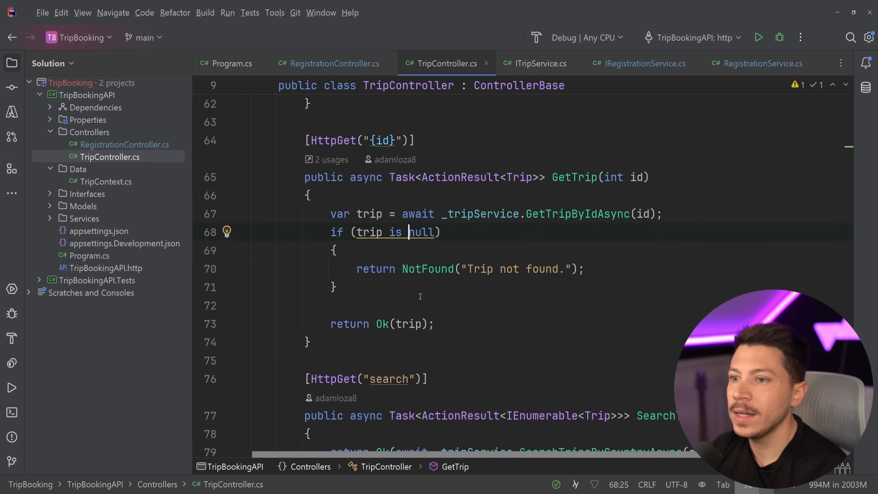
pyautogui.moveTo(641, 269)
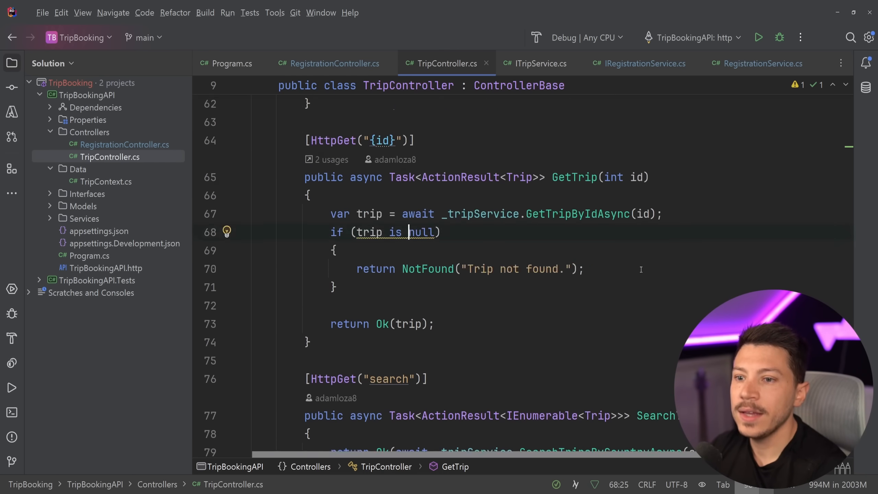
pyautogui.scroll(3)
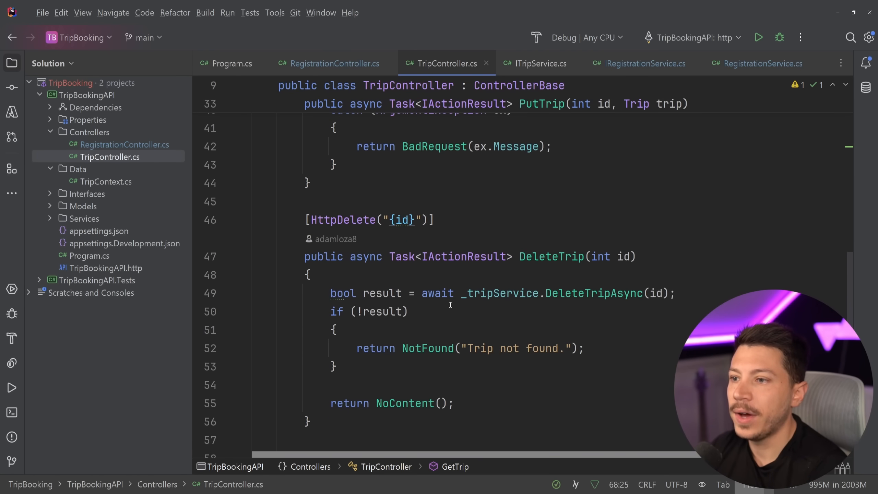
pyautogui.scroll(3)
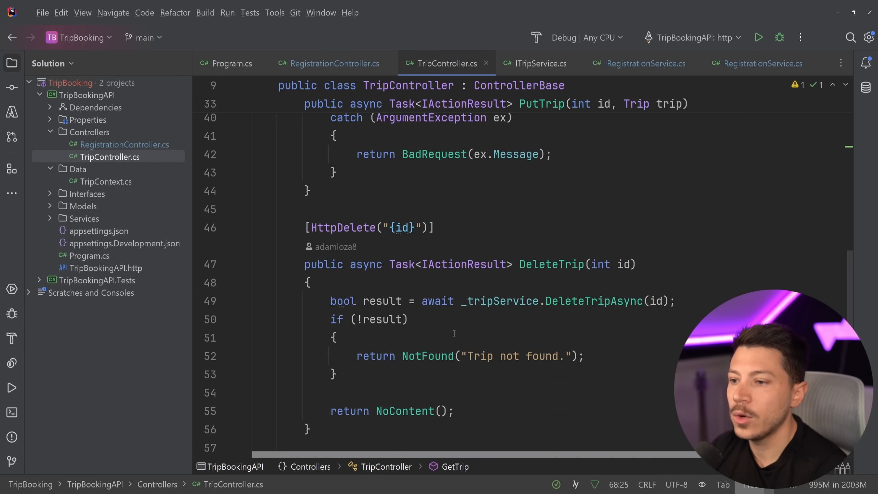
pyautogui.scroll(3)
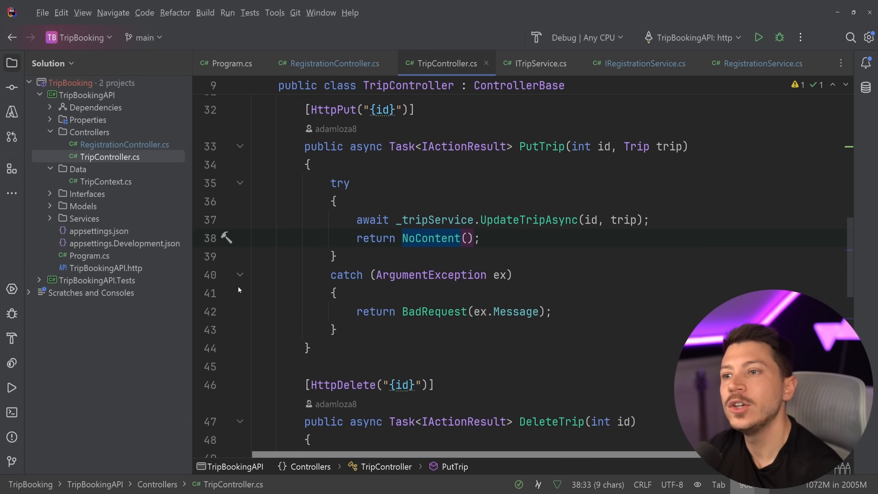
pyautogui.scroll(3)
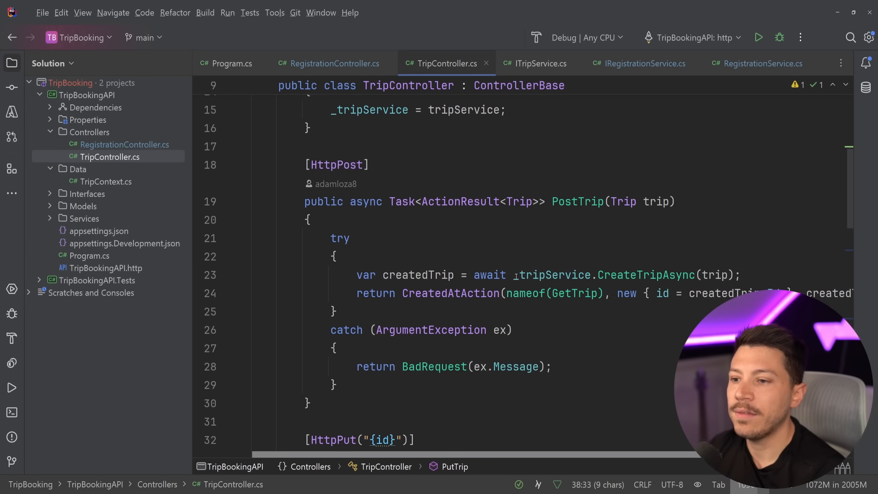
pyautogui.click(450, 293)
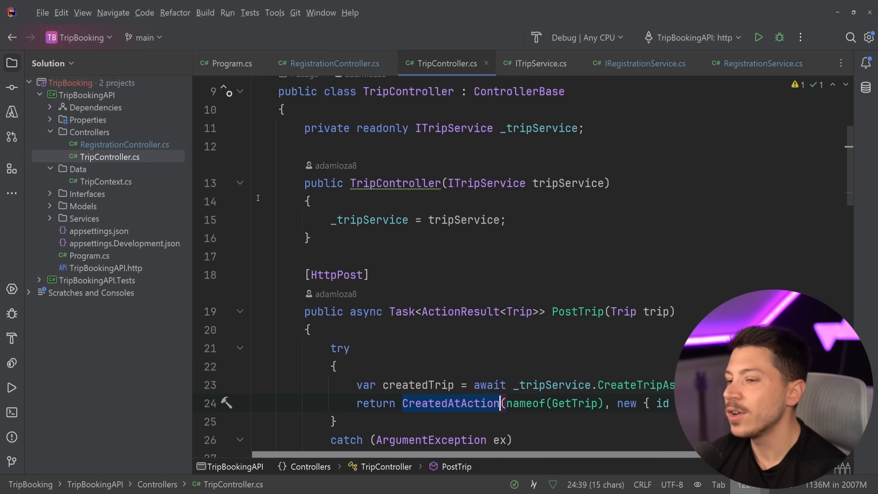
# Jump from ITripService to CreateTripAsync in TripService.cs and try removing the added count variable.
pyautogui.click(532, 63)
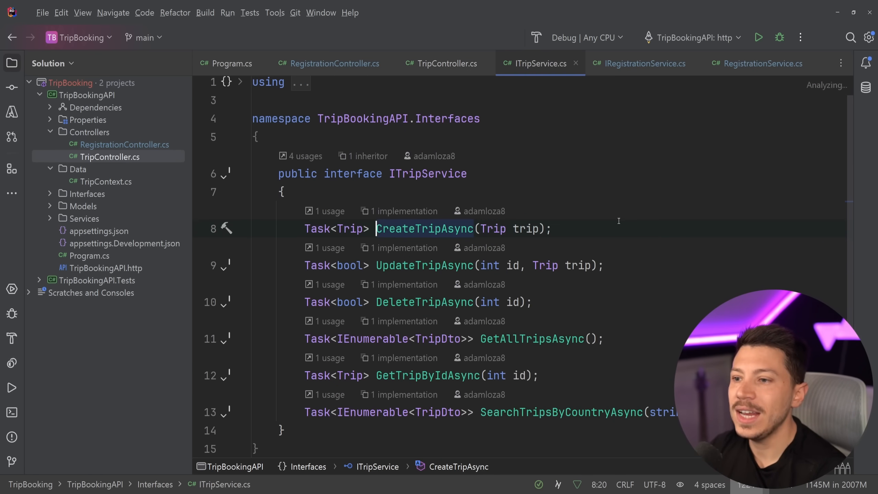
pyautogui.click(577, 63)
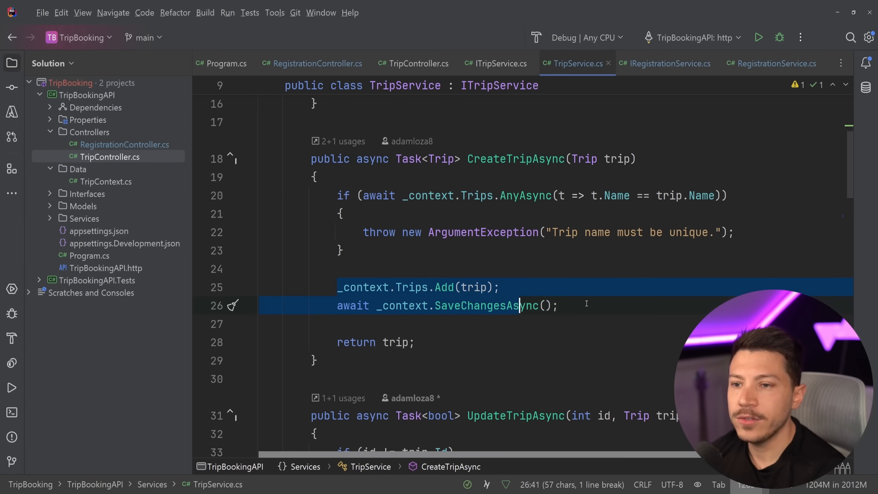
pyautogui.click(557, 305)
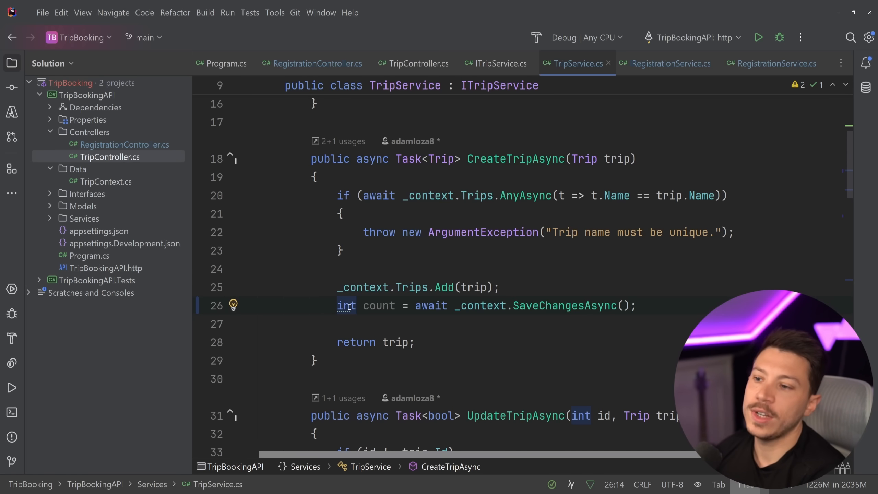
pyautogui.doubleClick(346, 306)
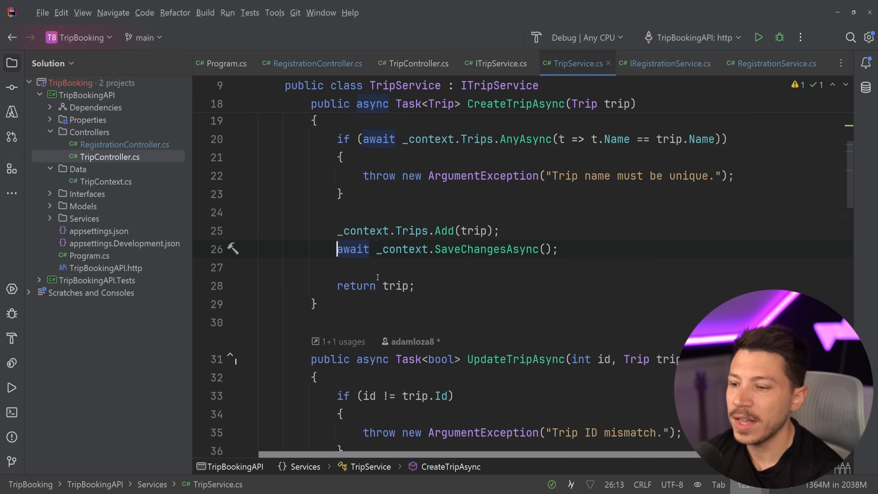
pyautogui.scroll(-3)
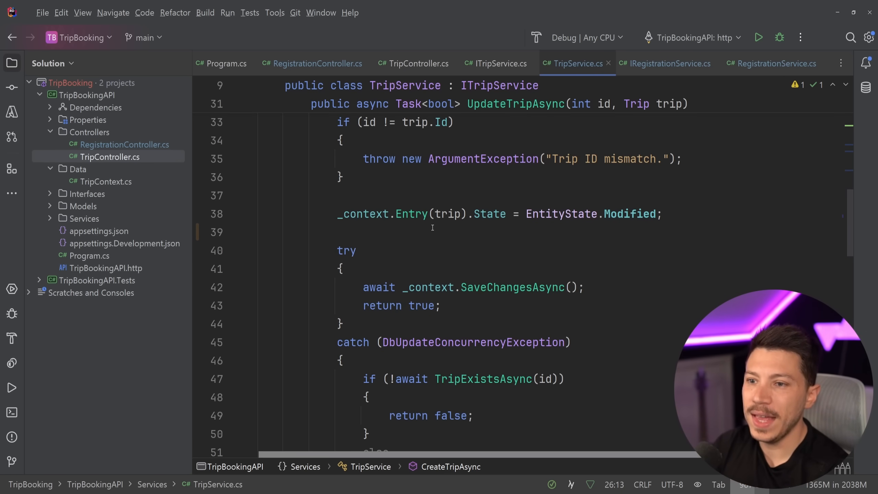
# Try a '_context.Update(tr' line in UpdateTripAsync, peek at DbContext.Update, then leave it and scroll to GetTripByIdAsync.
pyautogui.click(339, 231)
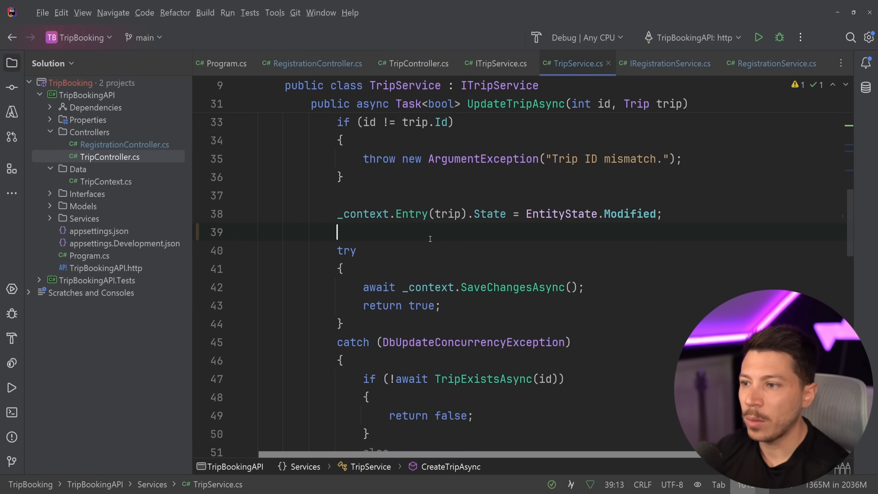
pyautogui.write('_context.U')
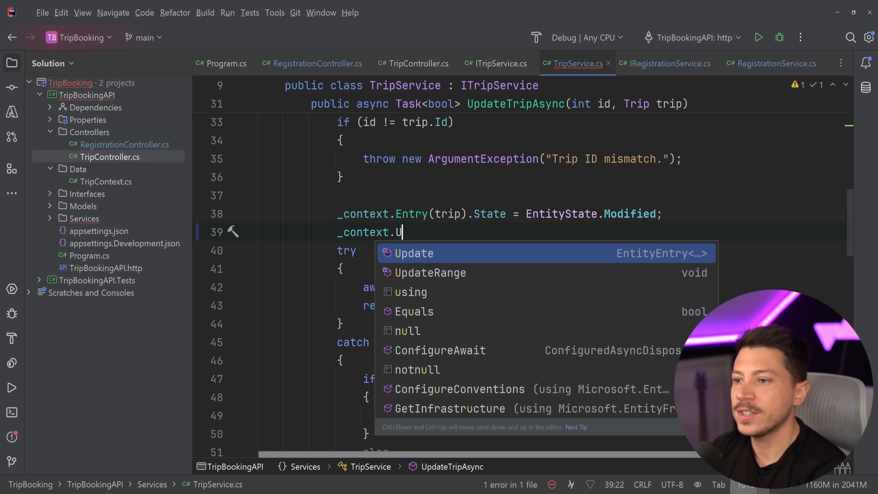
pyautogui.write('pdate(tr')
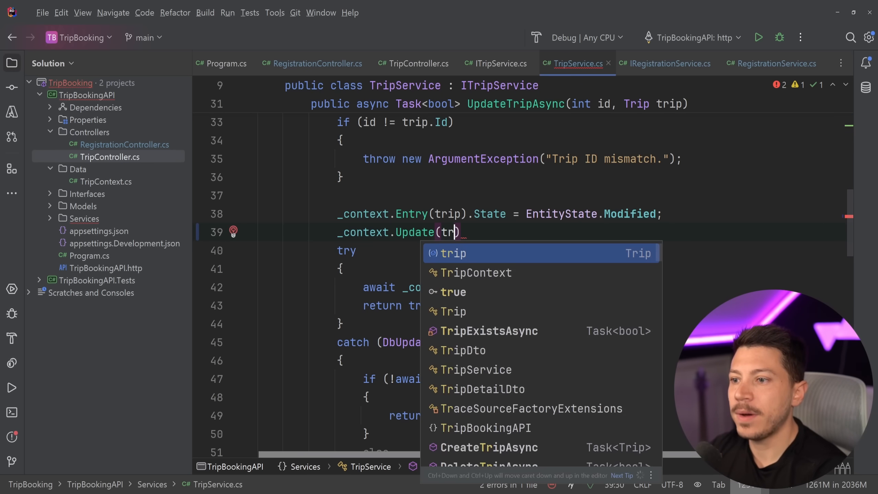
pyautogui.click(616, 63)
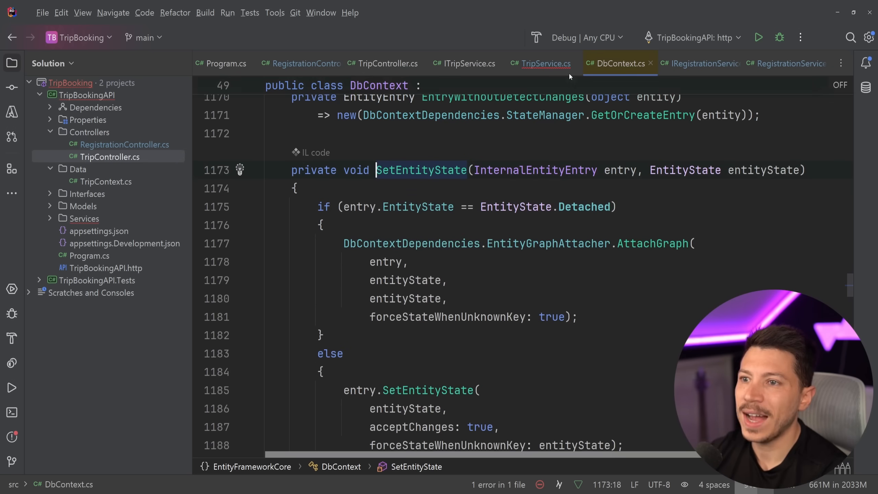
pyautogui.click(544, 63)
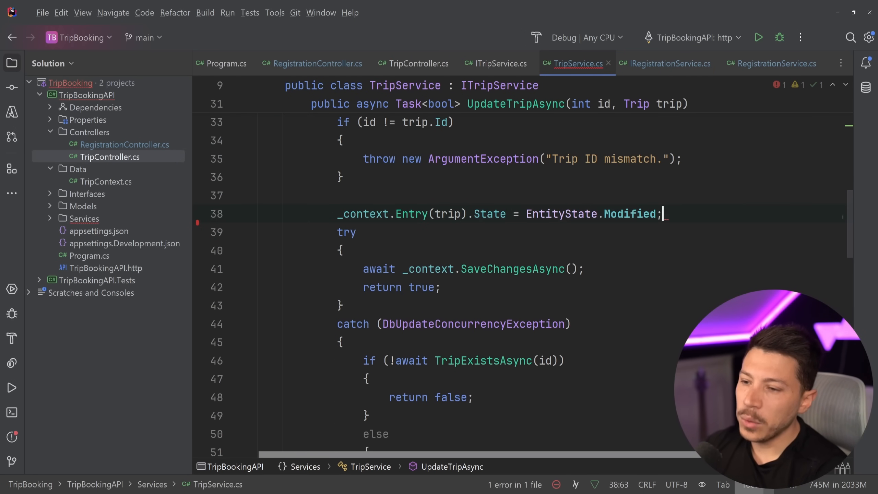
pyautogui.scroll(-3)
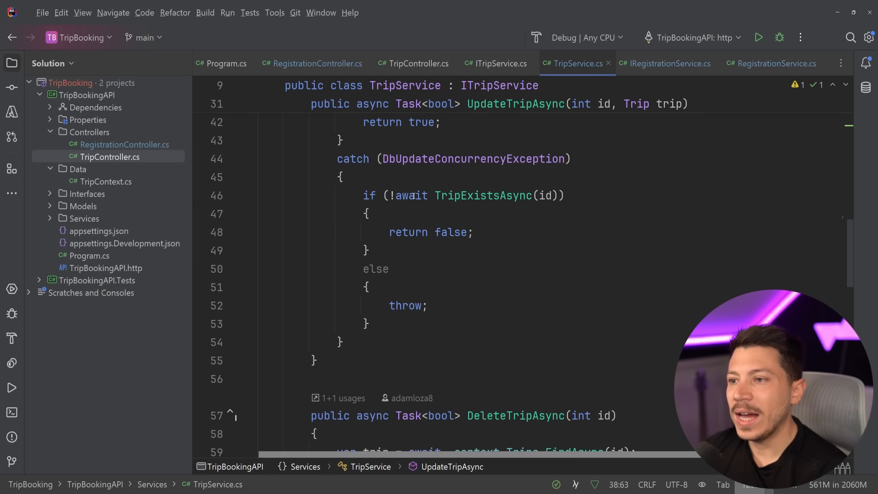
pyautogui.scroll(-3)
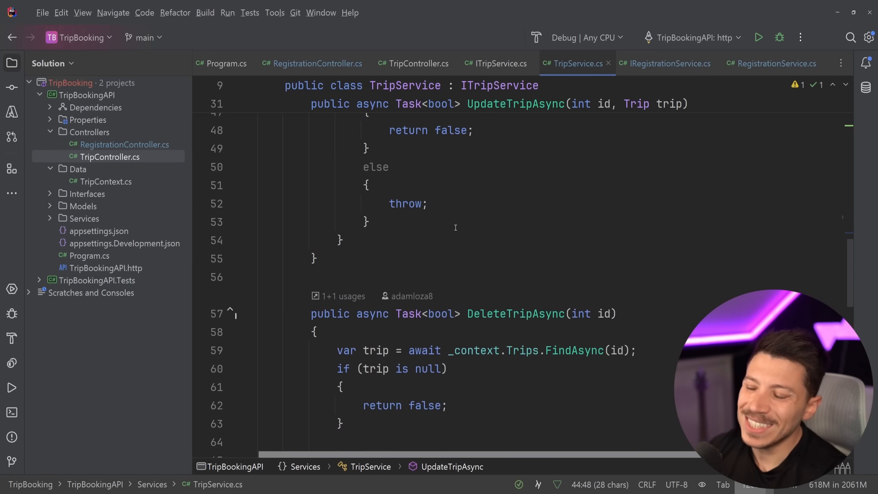
pyautogui.scroll(-3)
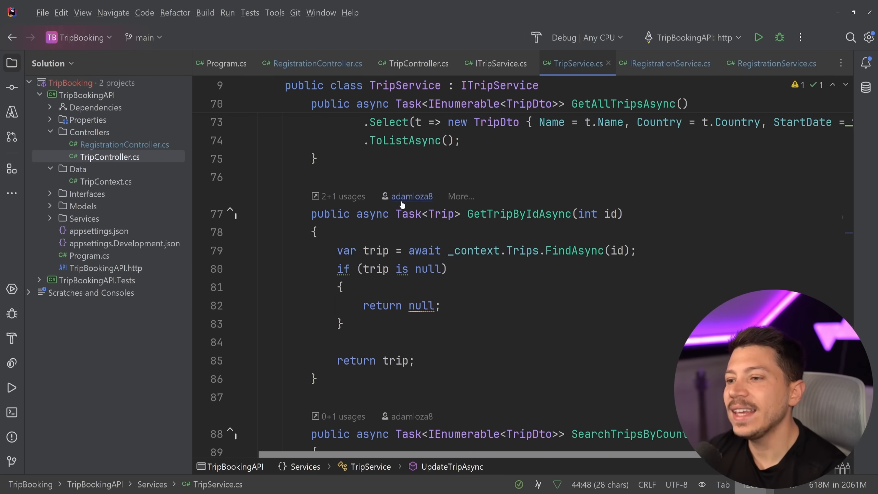
# Expand the Interfaces folder in the Solution tree and open ITripService.cs.
pyautogui.scroll(-3)
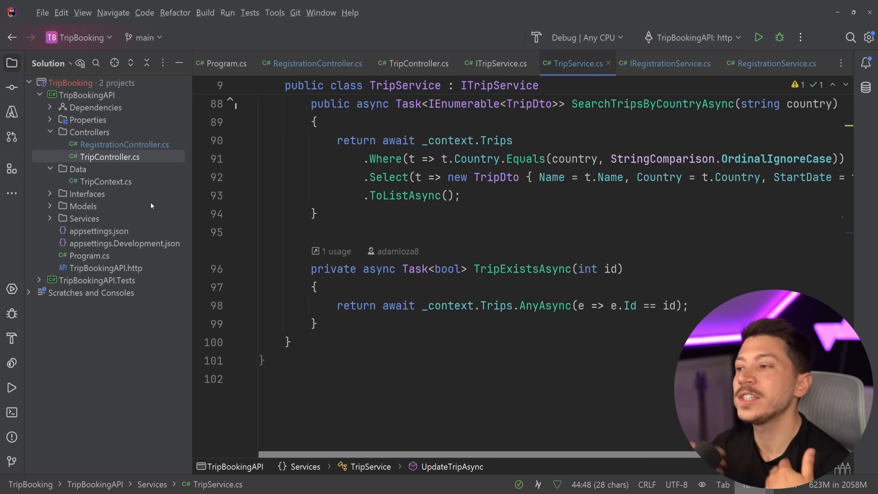
pyautogui.moveTo(174, 164)
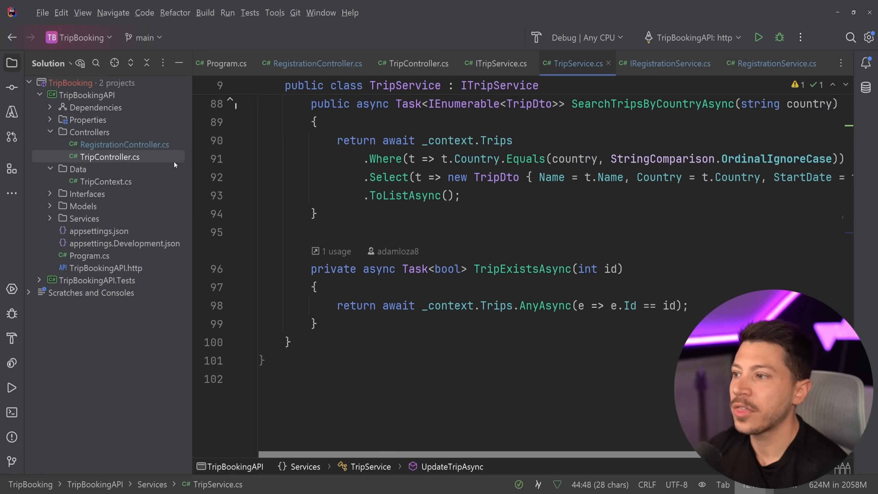
pyautogui.click(87, 194)
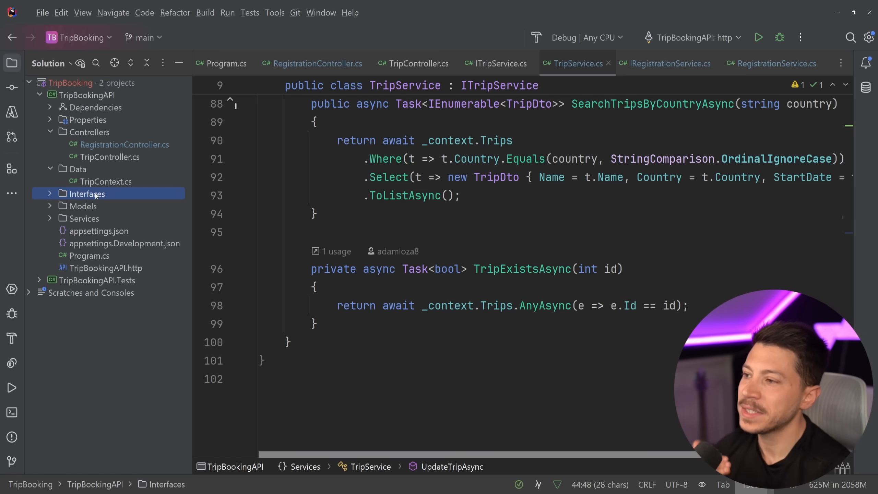
pyautogui.moveTo(83, 205)
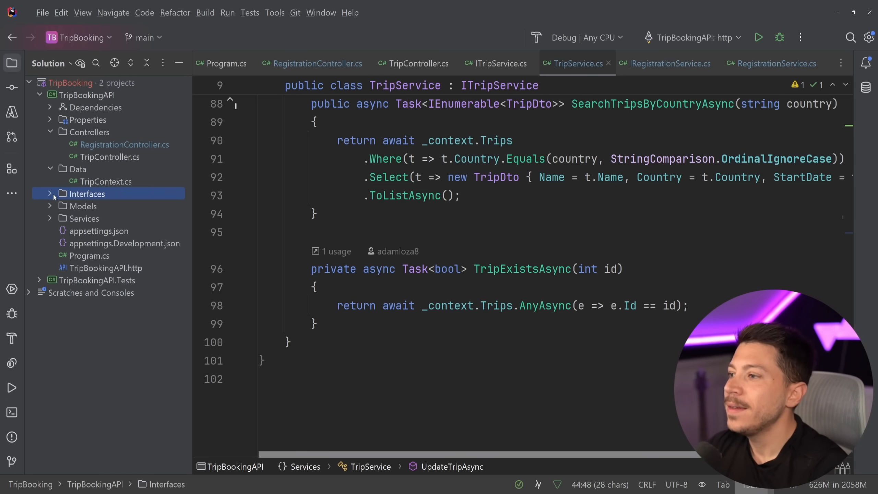
pyautogui.click(50, 194)
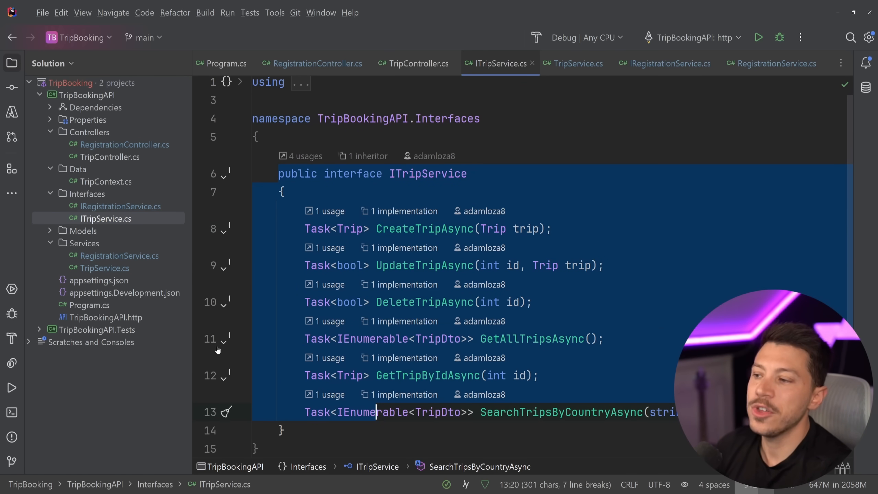
pyautogui.click(83, 231)
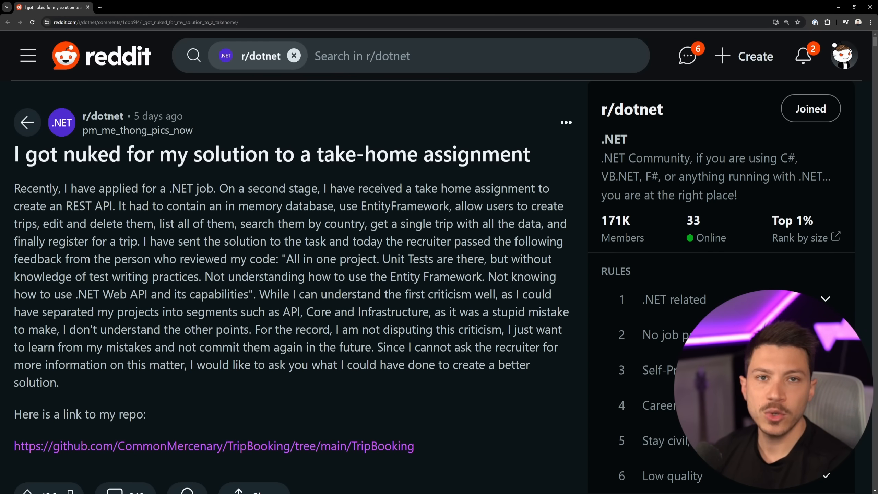
# Select the post author's username on the r/dotnet take-home assignment post.
pyautogui.doubleClick(137, 129)
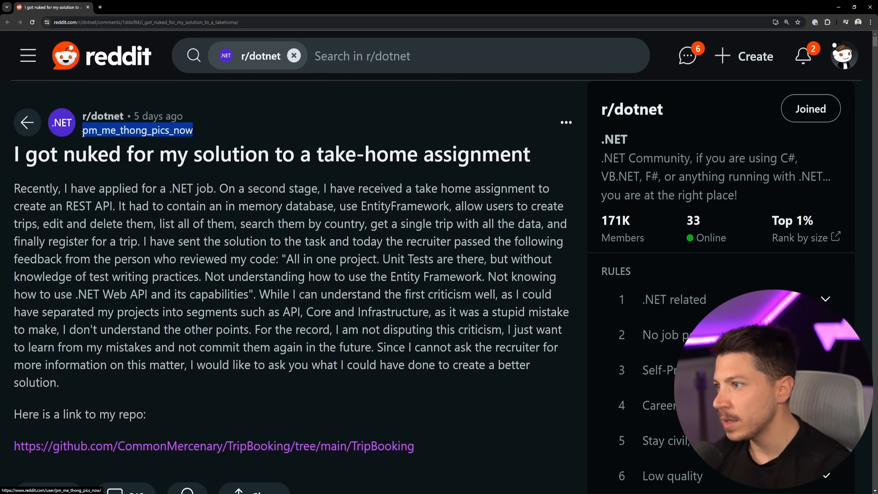